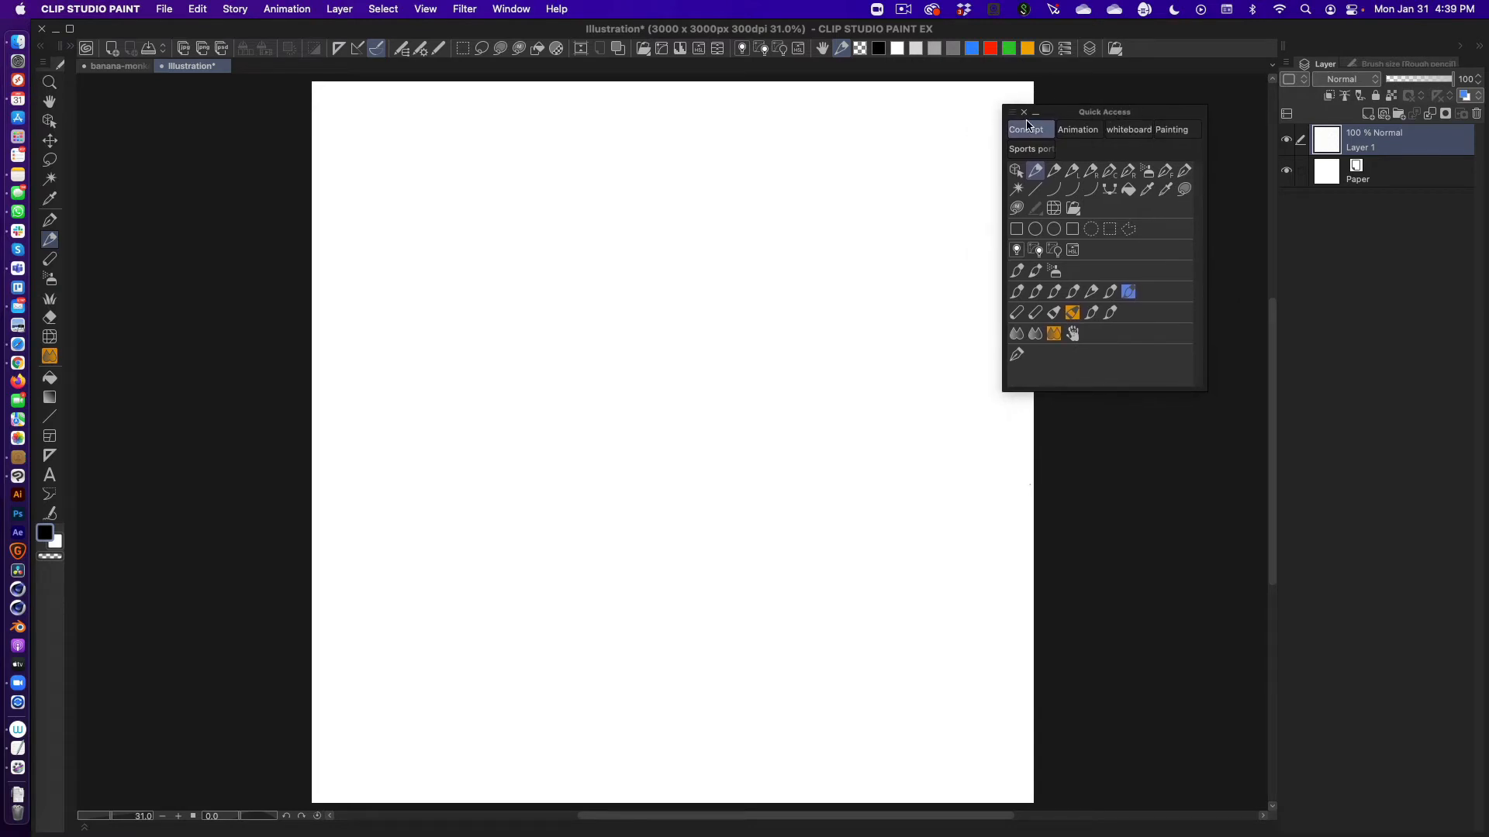
Change the Quick Access palette to show larger brush tiles
{"action": "left_click", "coordinate": [1012, 112]}
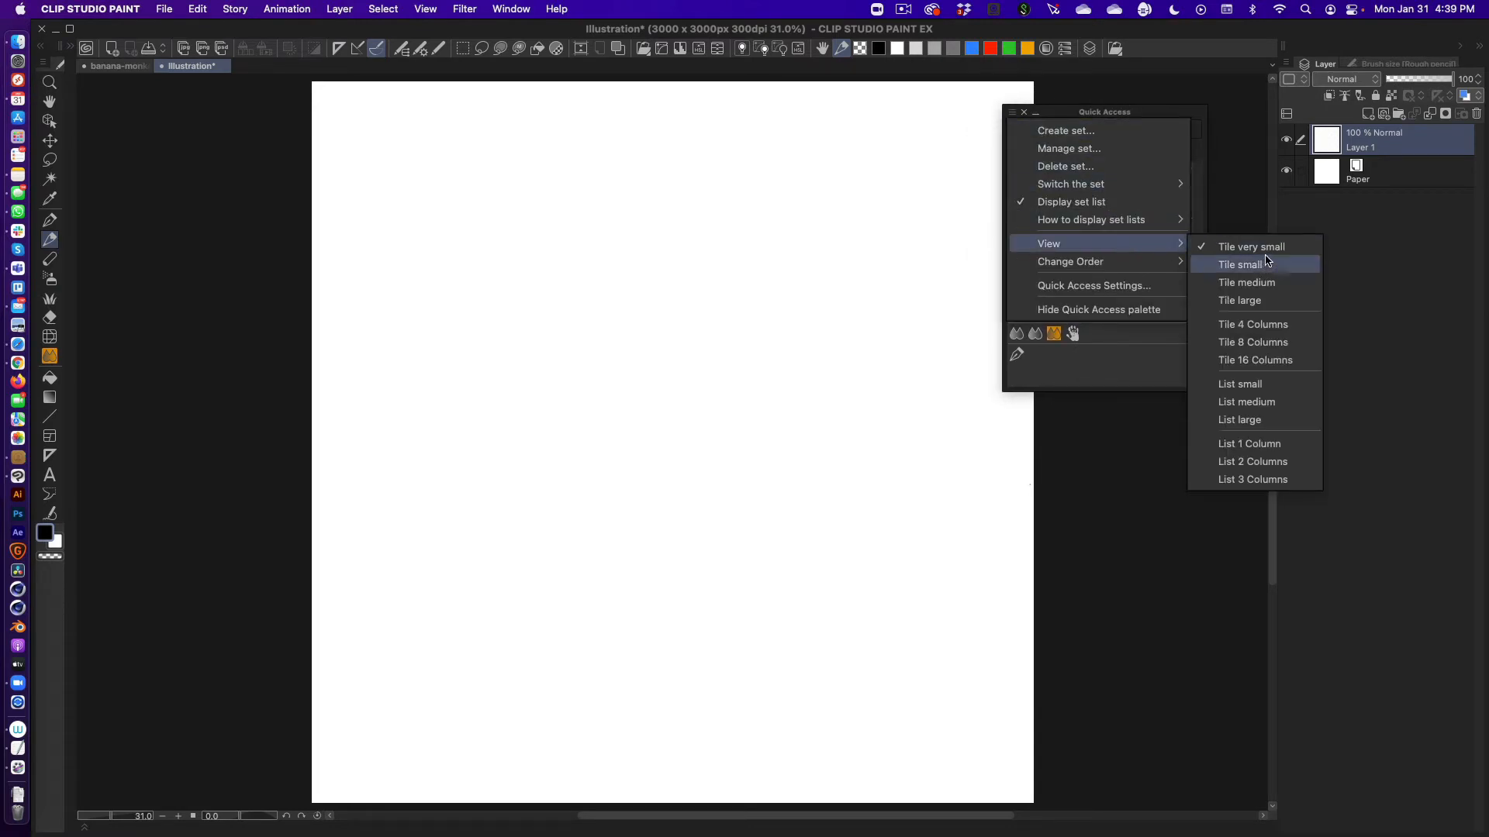
{"action": "left_click", "coordinate": [1239, 264]}
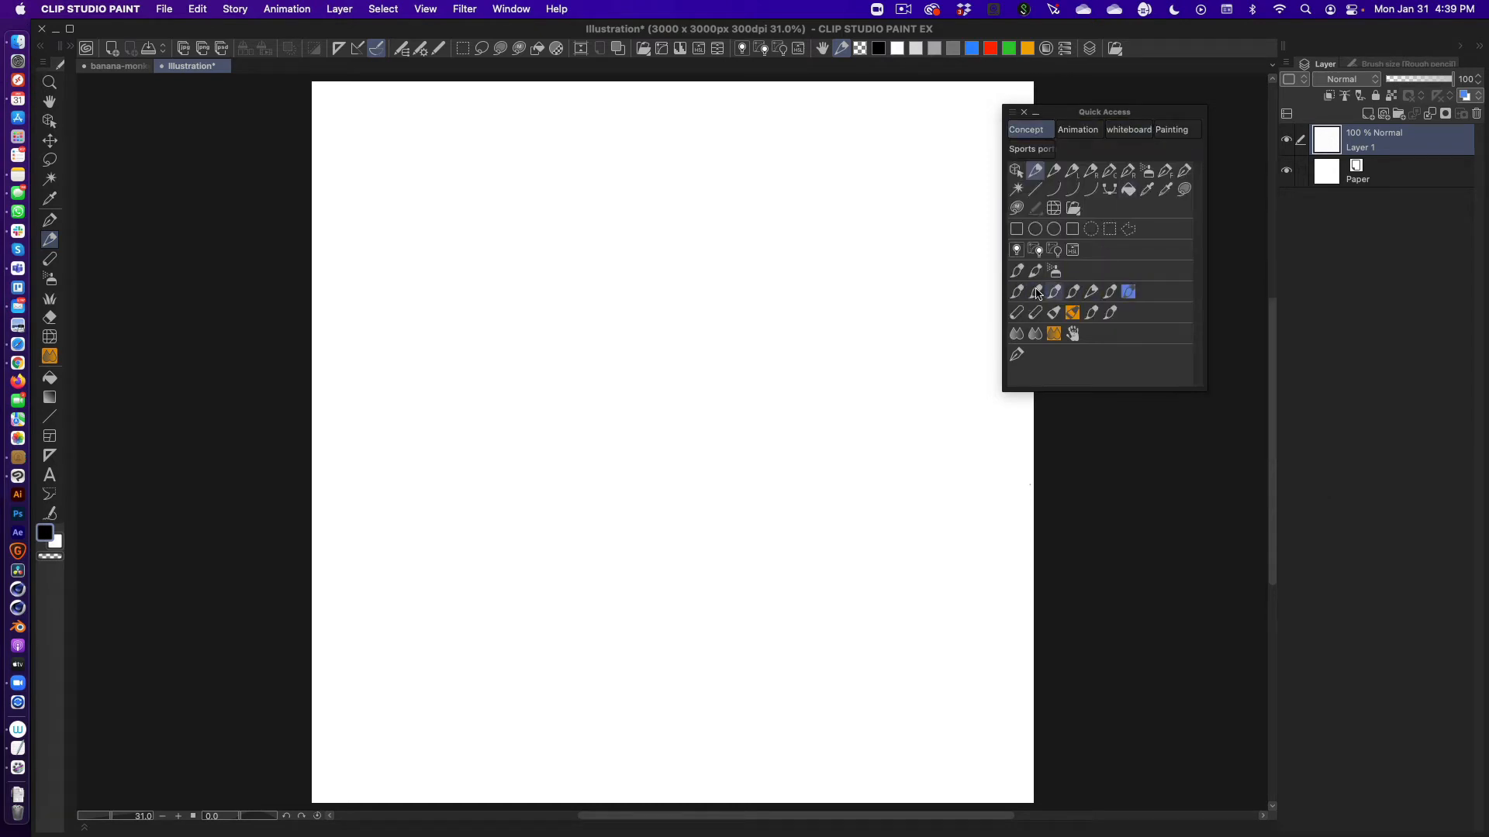
{"action": "mouse_move", "coordinate": [1098, 302]}
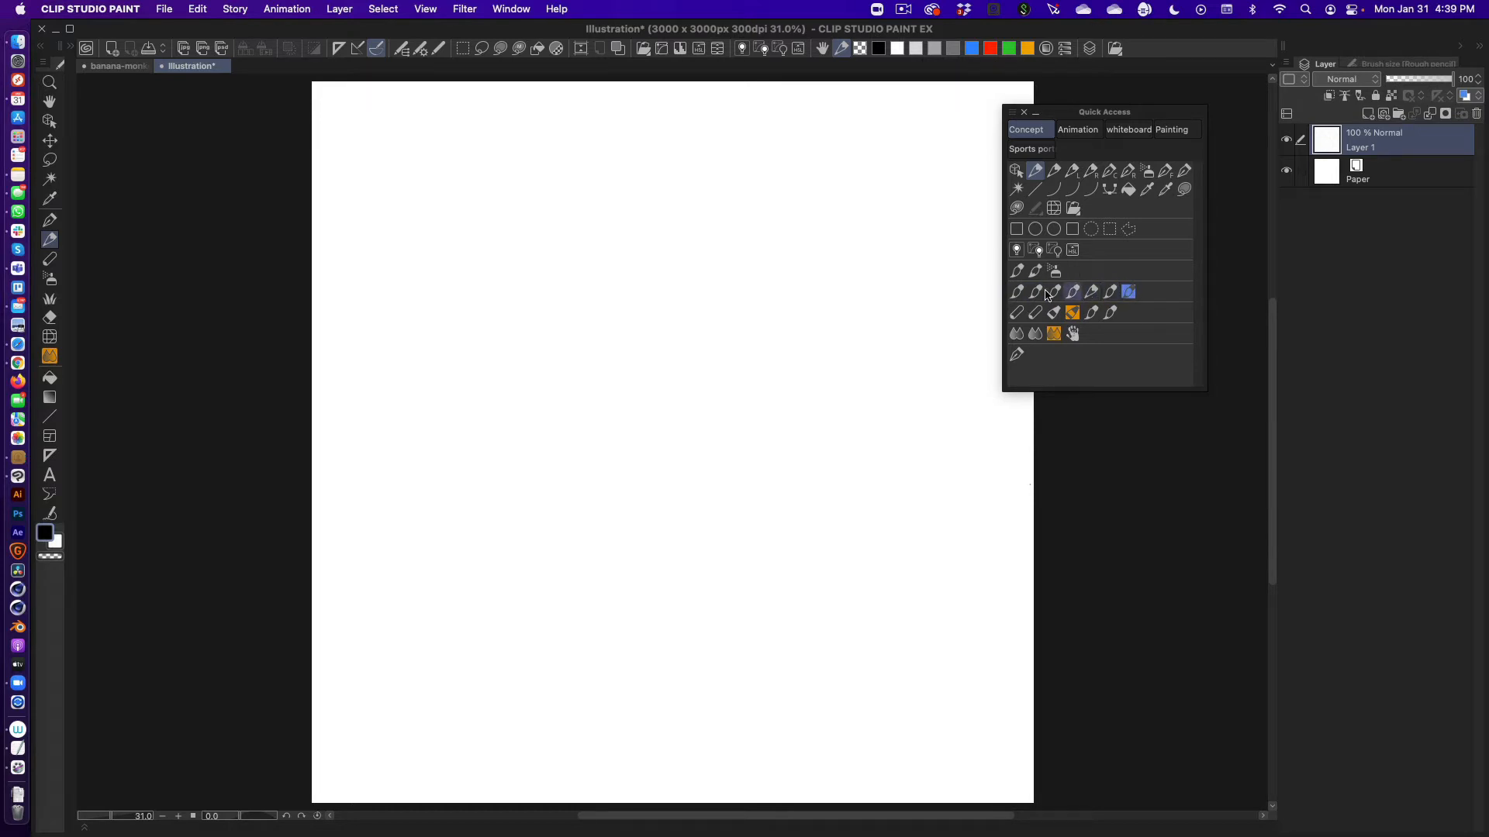
Explore the vertical line brush's sub tool icon settings and back out without changes
{"action": "right_click", "coordinate": [1015, 291]}
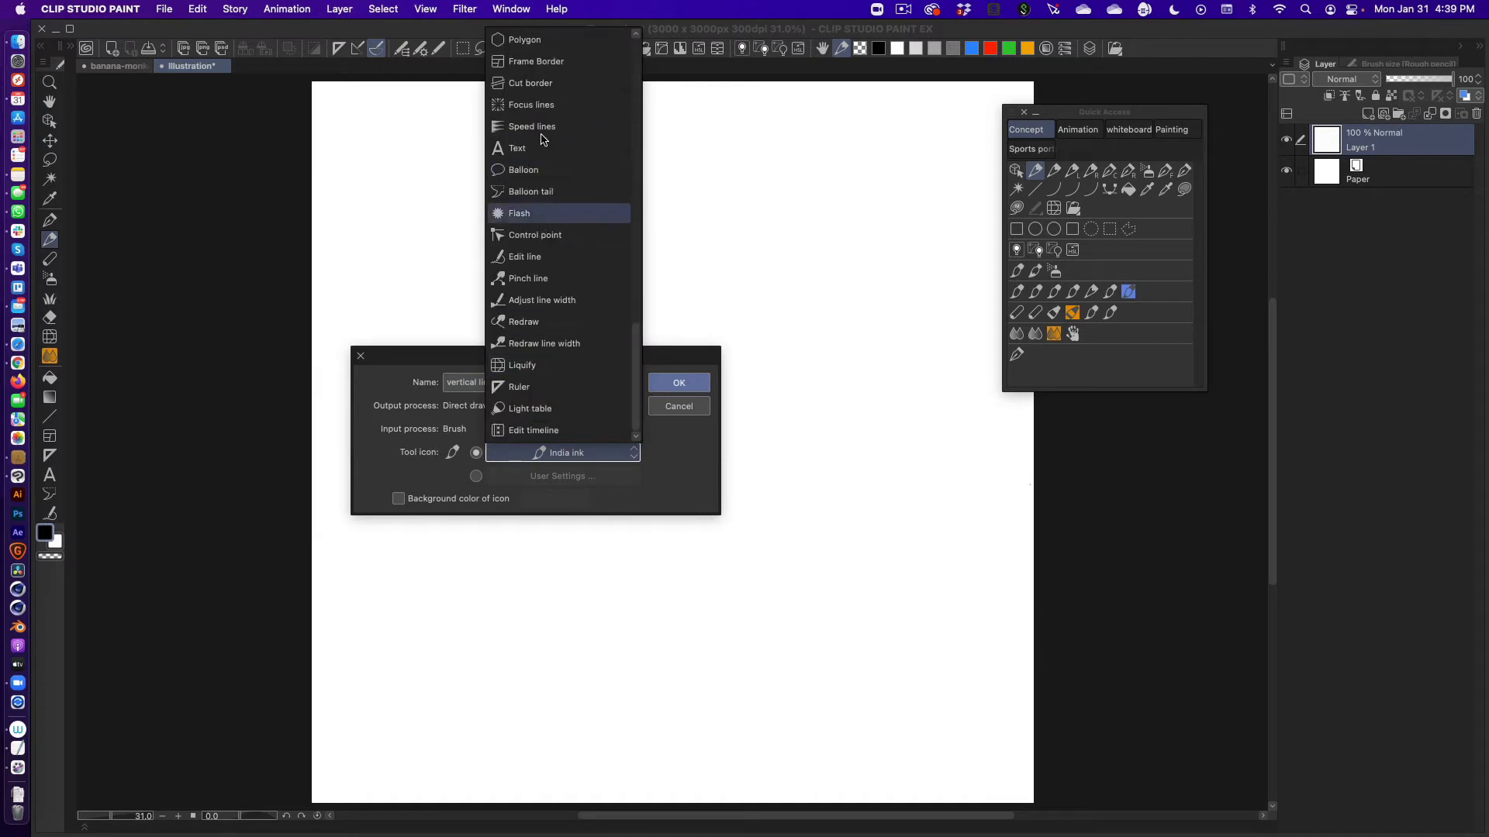
{"action": "scroll", "scroll_direction": "up", "scroll_amount": 3}
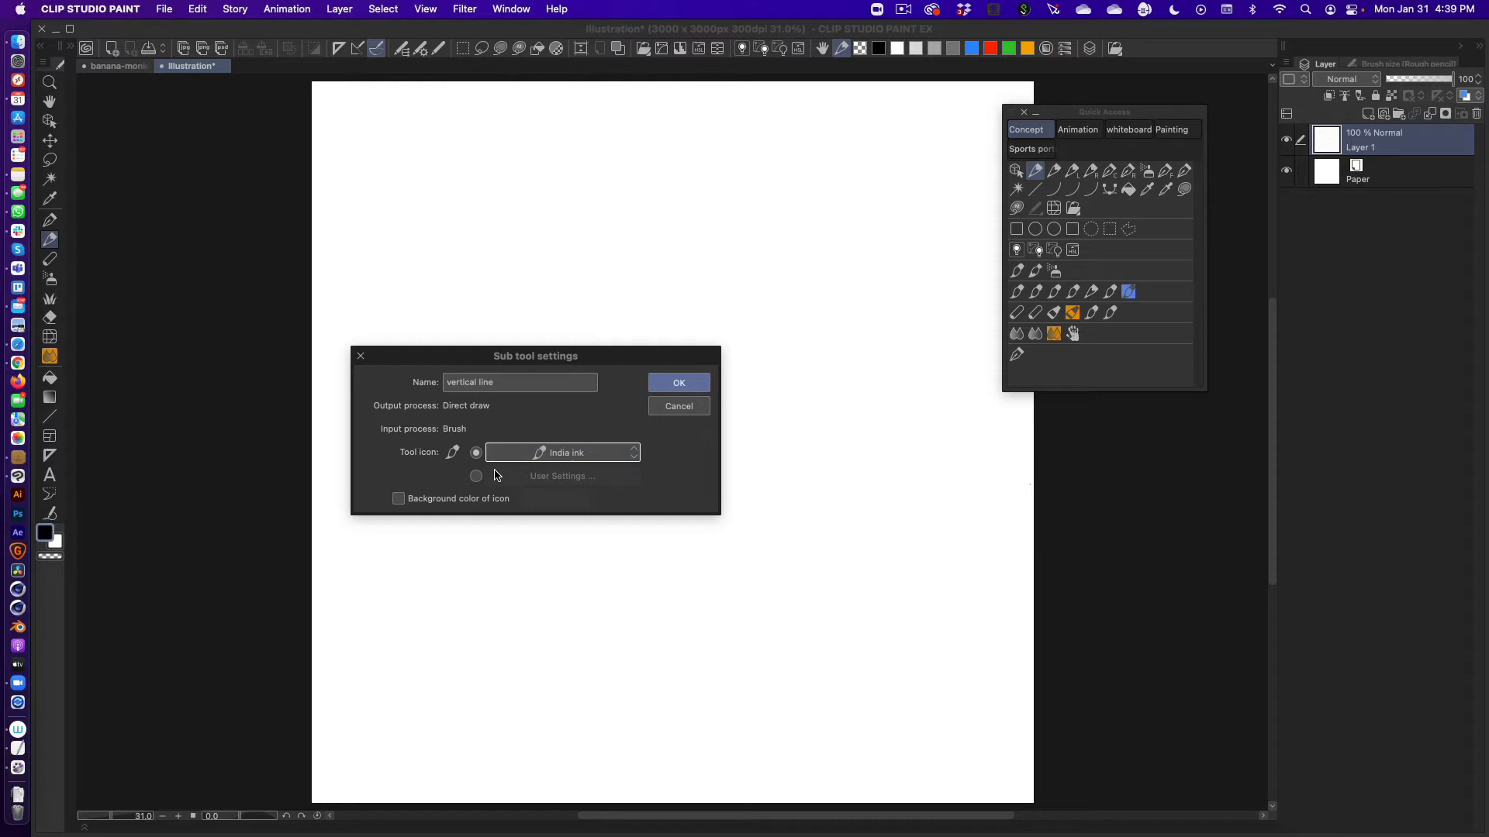
{"action": "left_click", "coordinate": [561, 453]}
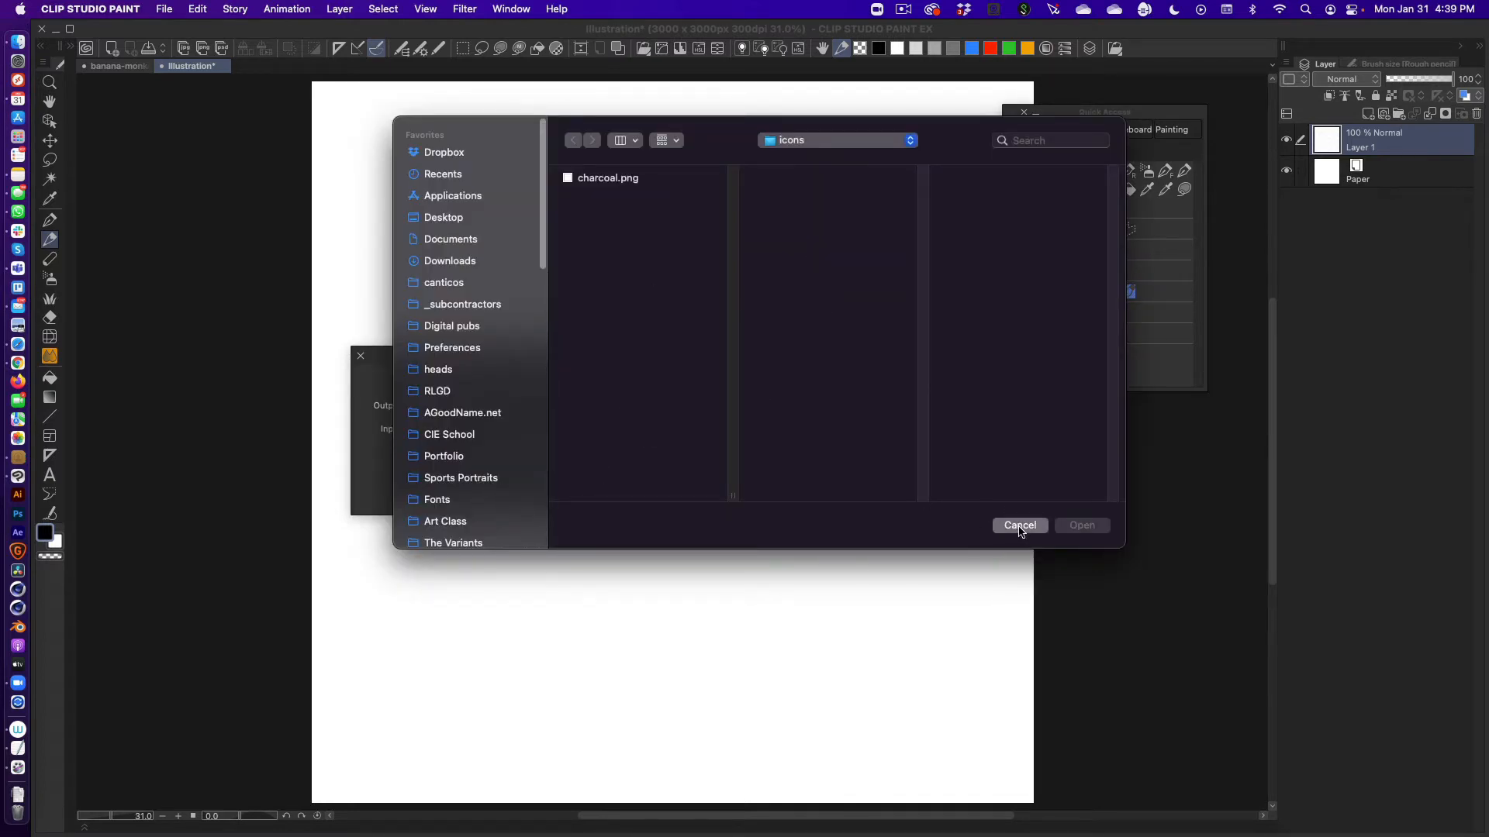
{"action": "left_click", "coordinate": [1019, 526]}
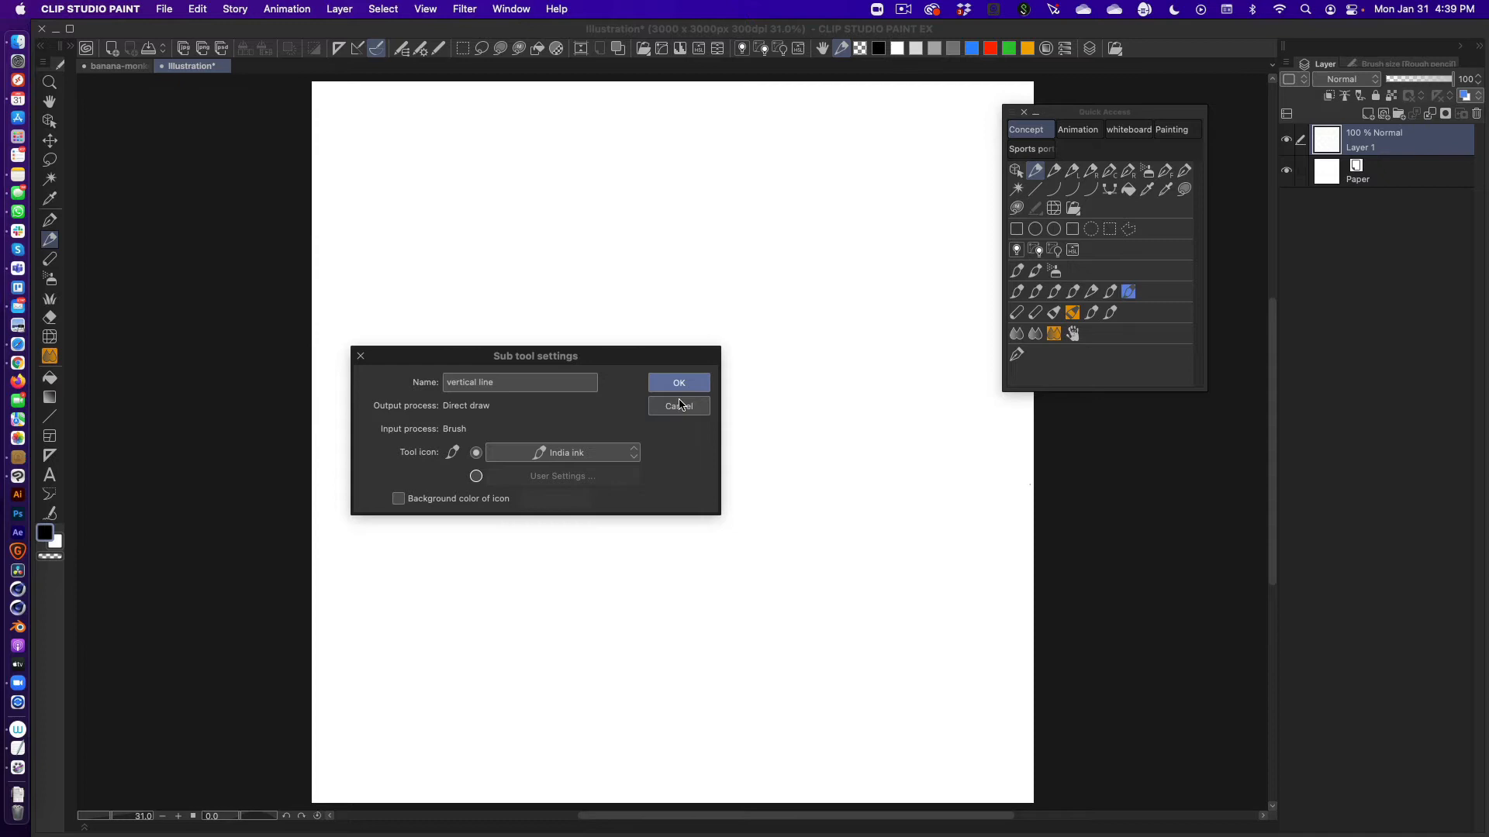
{"action": "left_click", "coordinate": [677, 382]}
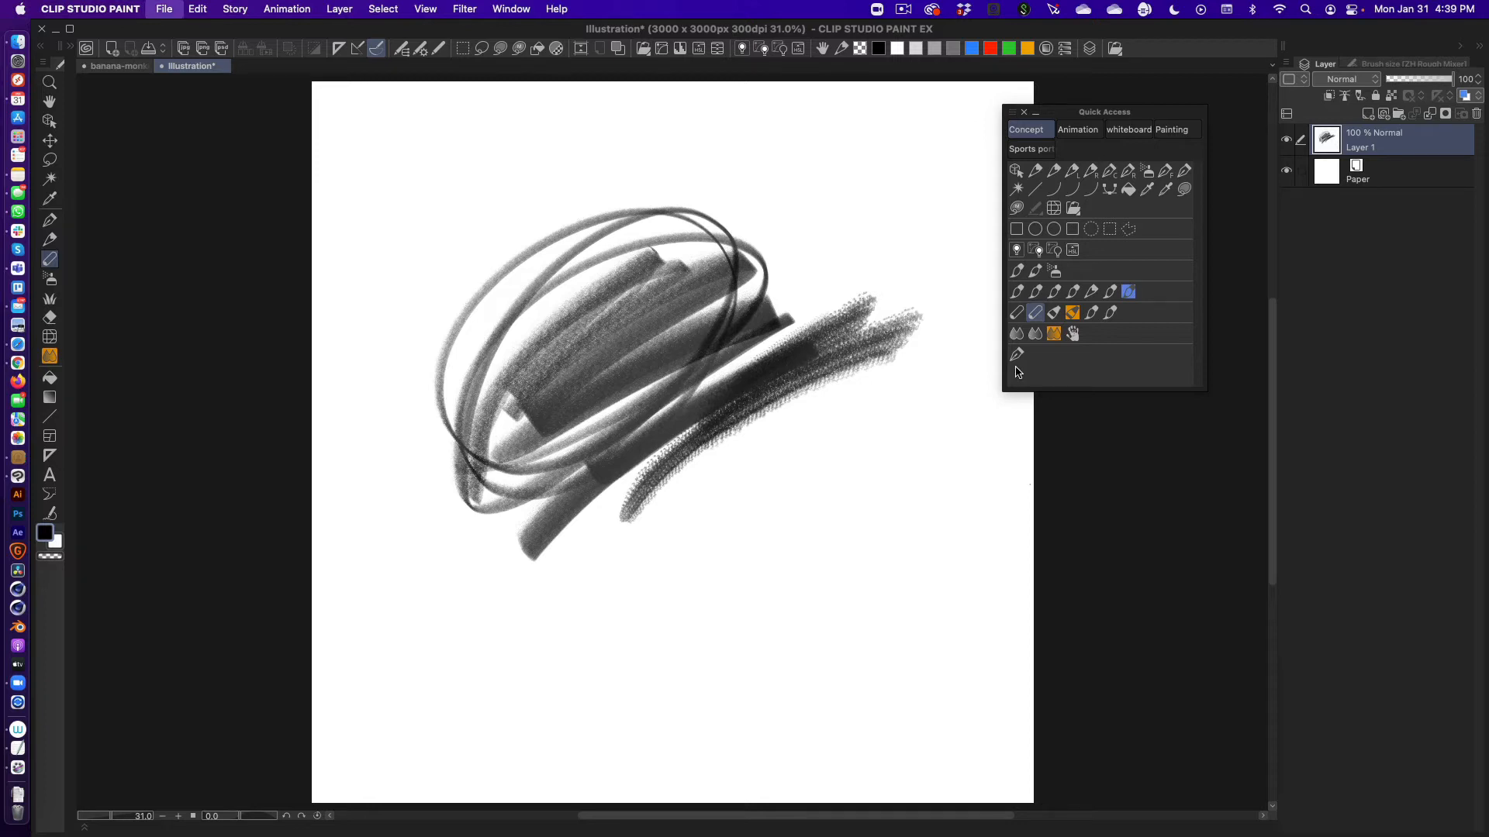
Create a new 160 × 160 px illustration
{"action": "left_click", "coordinate": [163, 9]}
{"action": "type", "text": "160"}
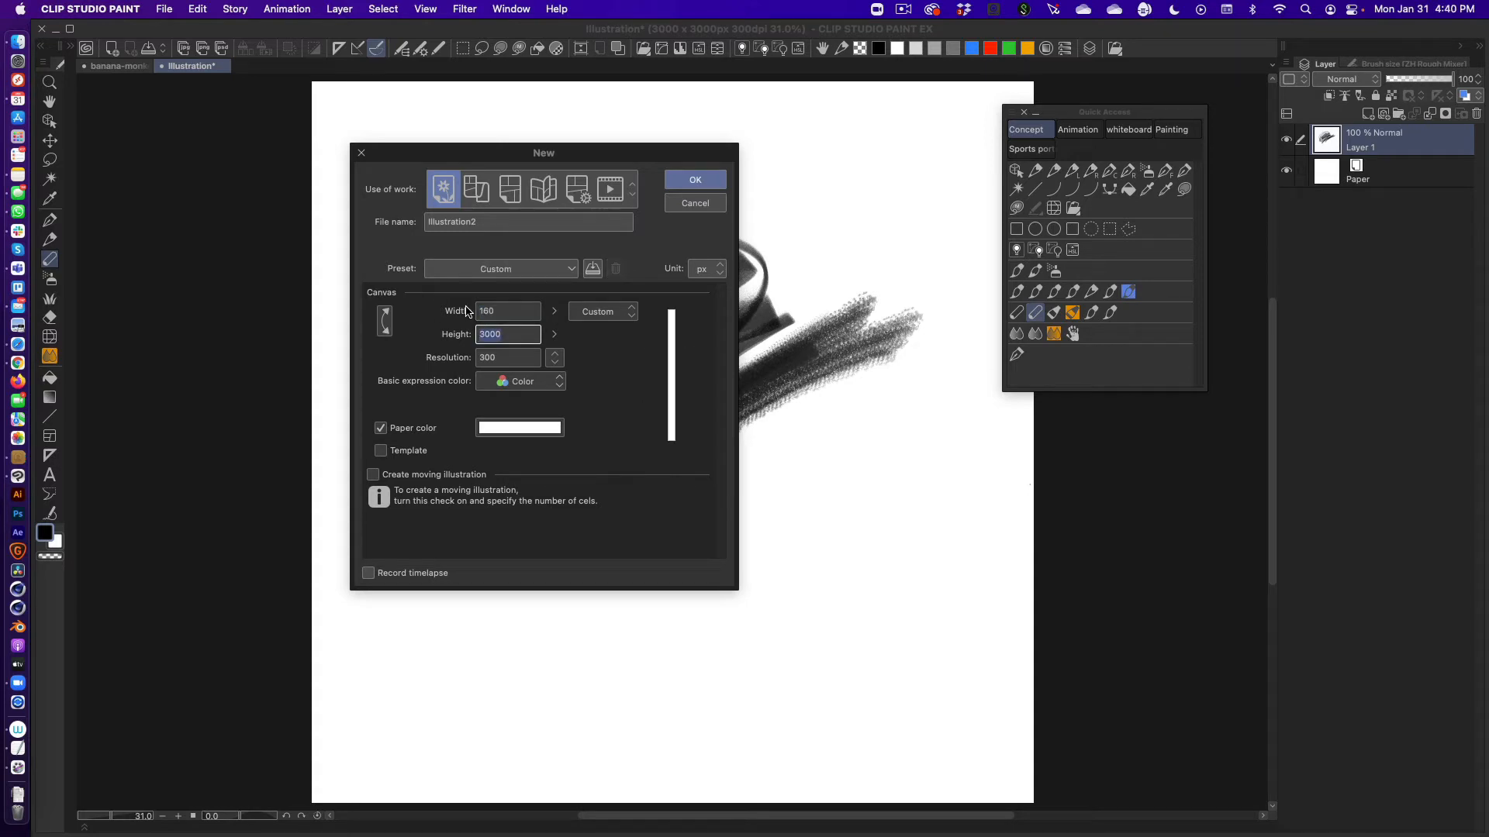
{"action": "left_click_drag", "start_coordinate": [543, 153], "coordinate": [568, 153]}
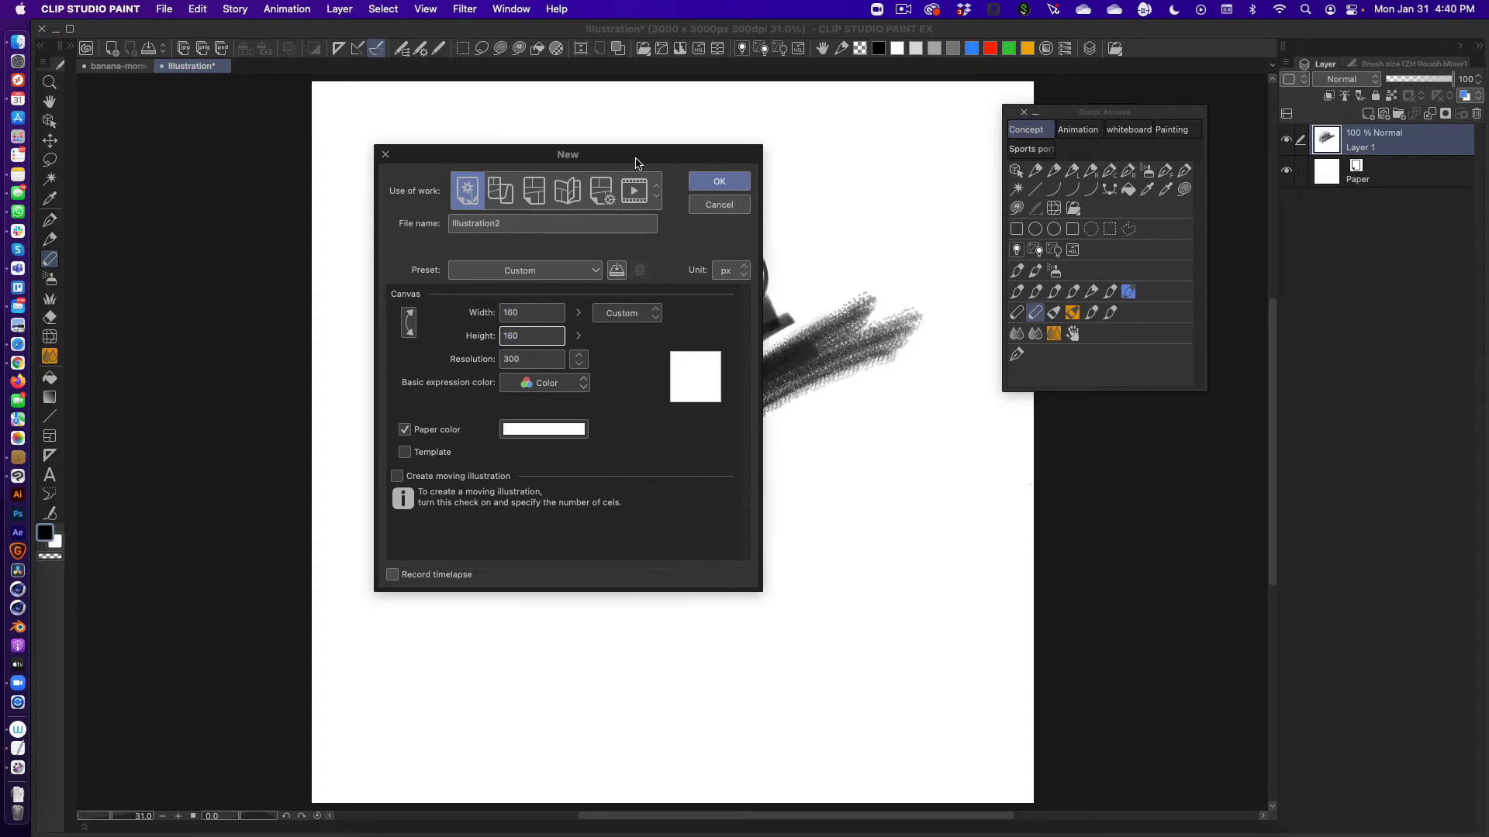
{"action": "left_click", "coordinate": [718, 181]}
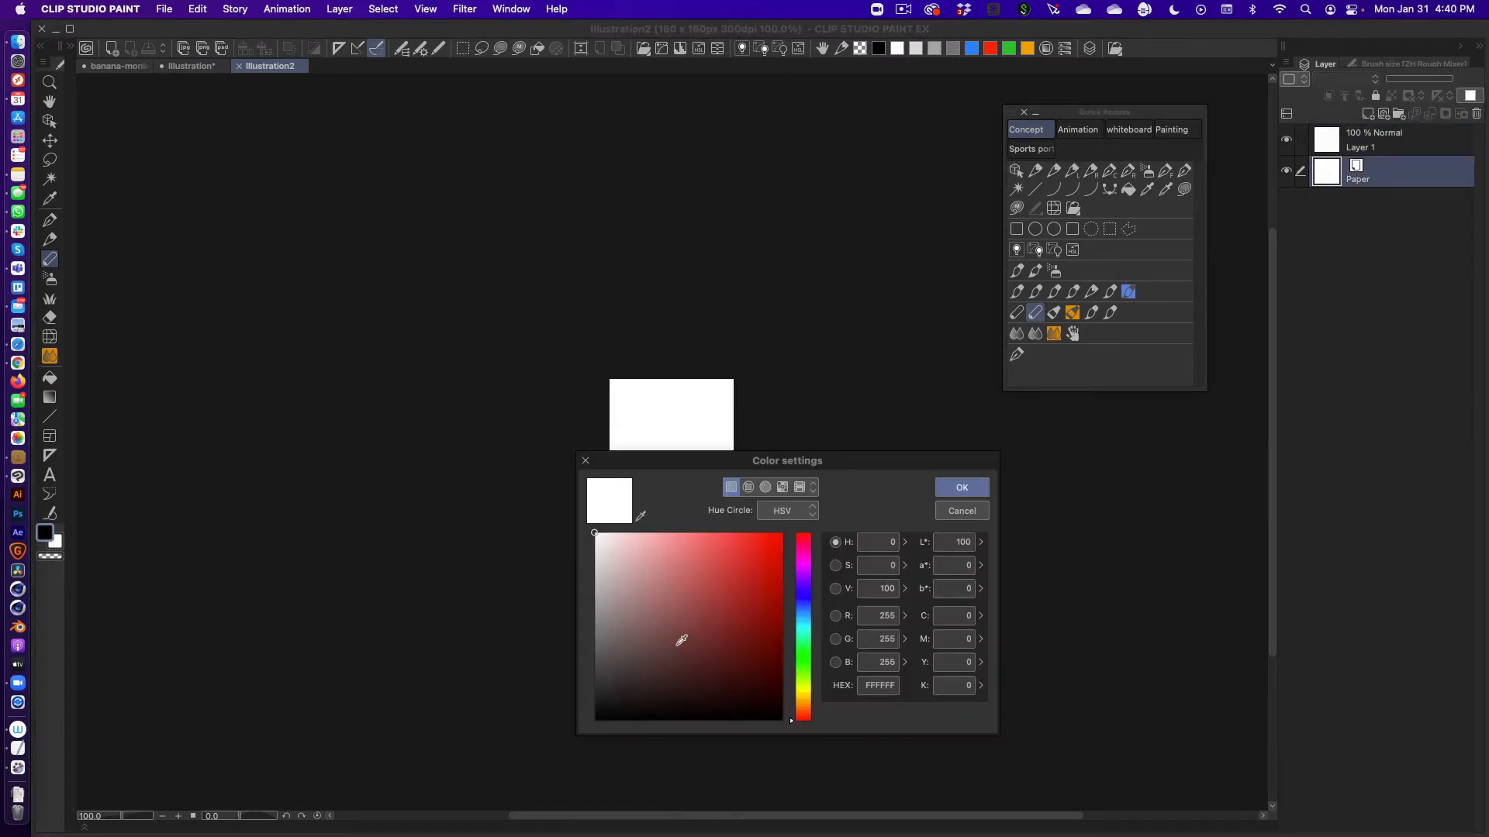
Set the paper colour to black and make Layer 1 the active drawing layer
{"action": "left_click", "coordinate": [594, 718]}
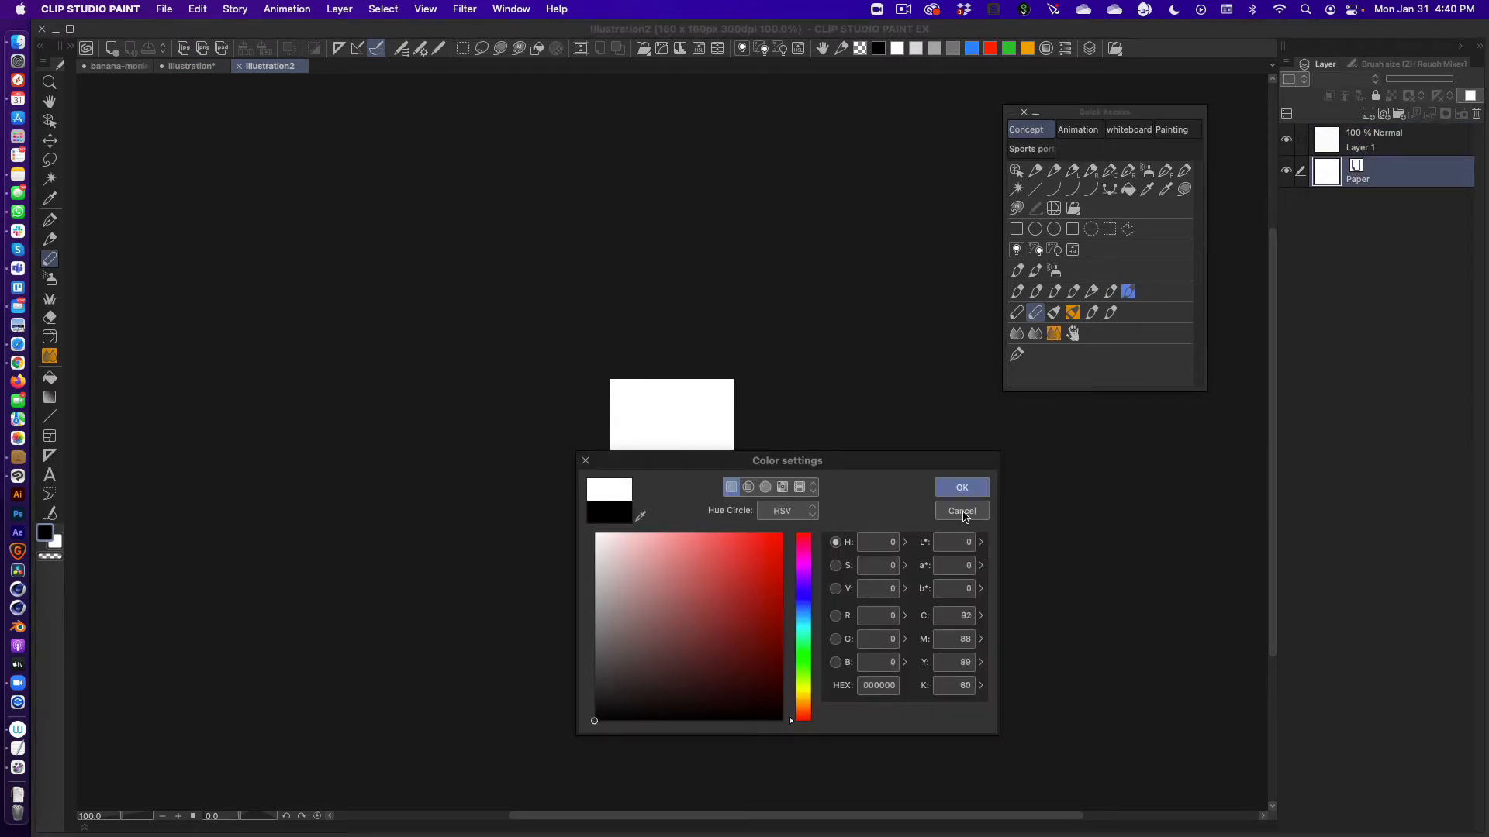
{"action": "left_click", "coordinate": [960, 487]}
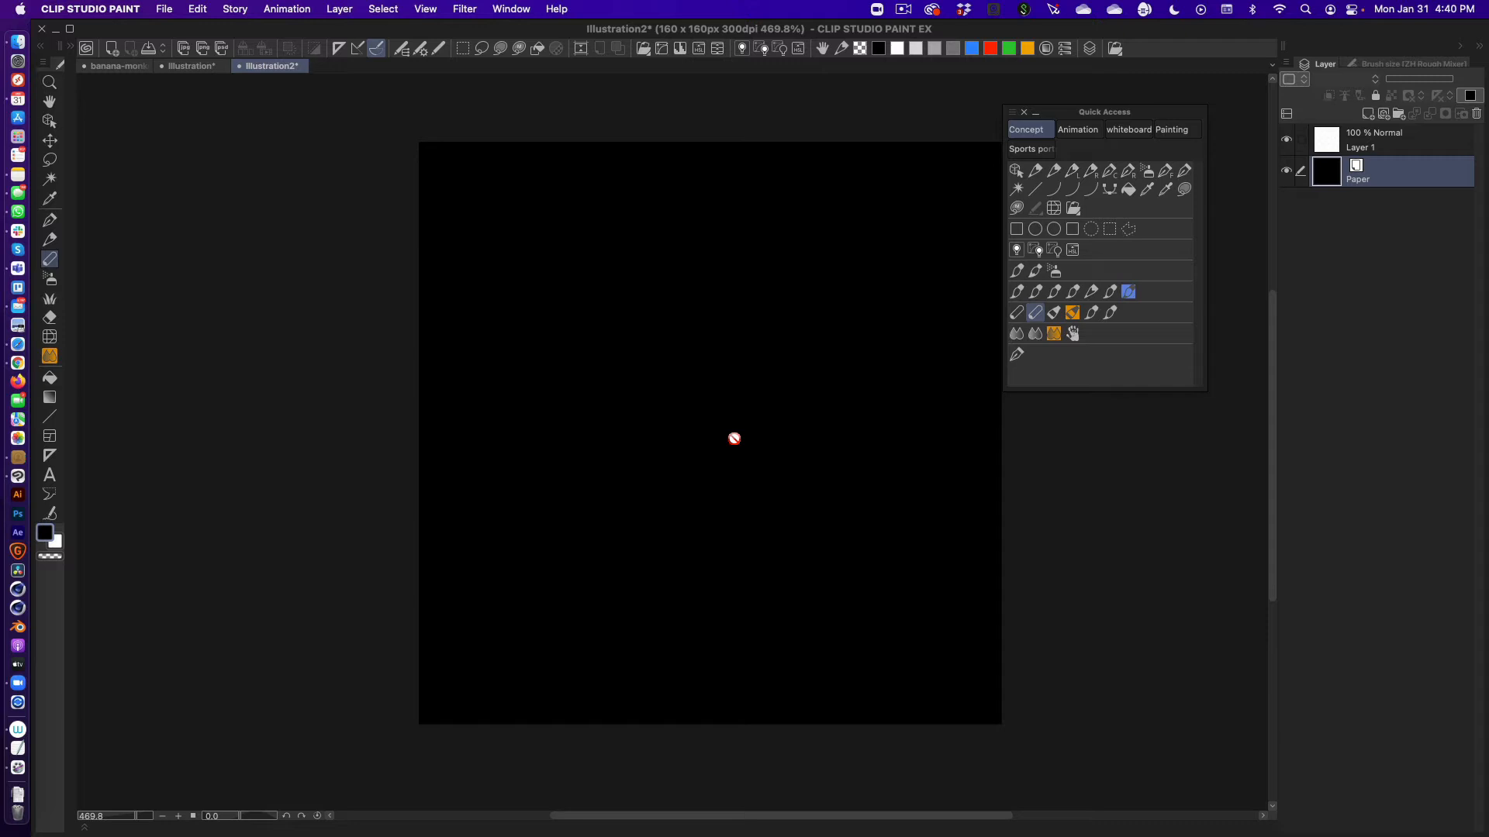
{"action": "left_click", "coordinate": [1359, 166]}
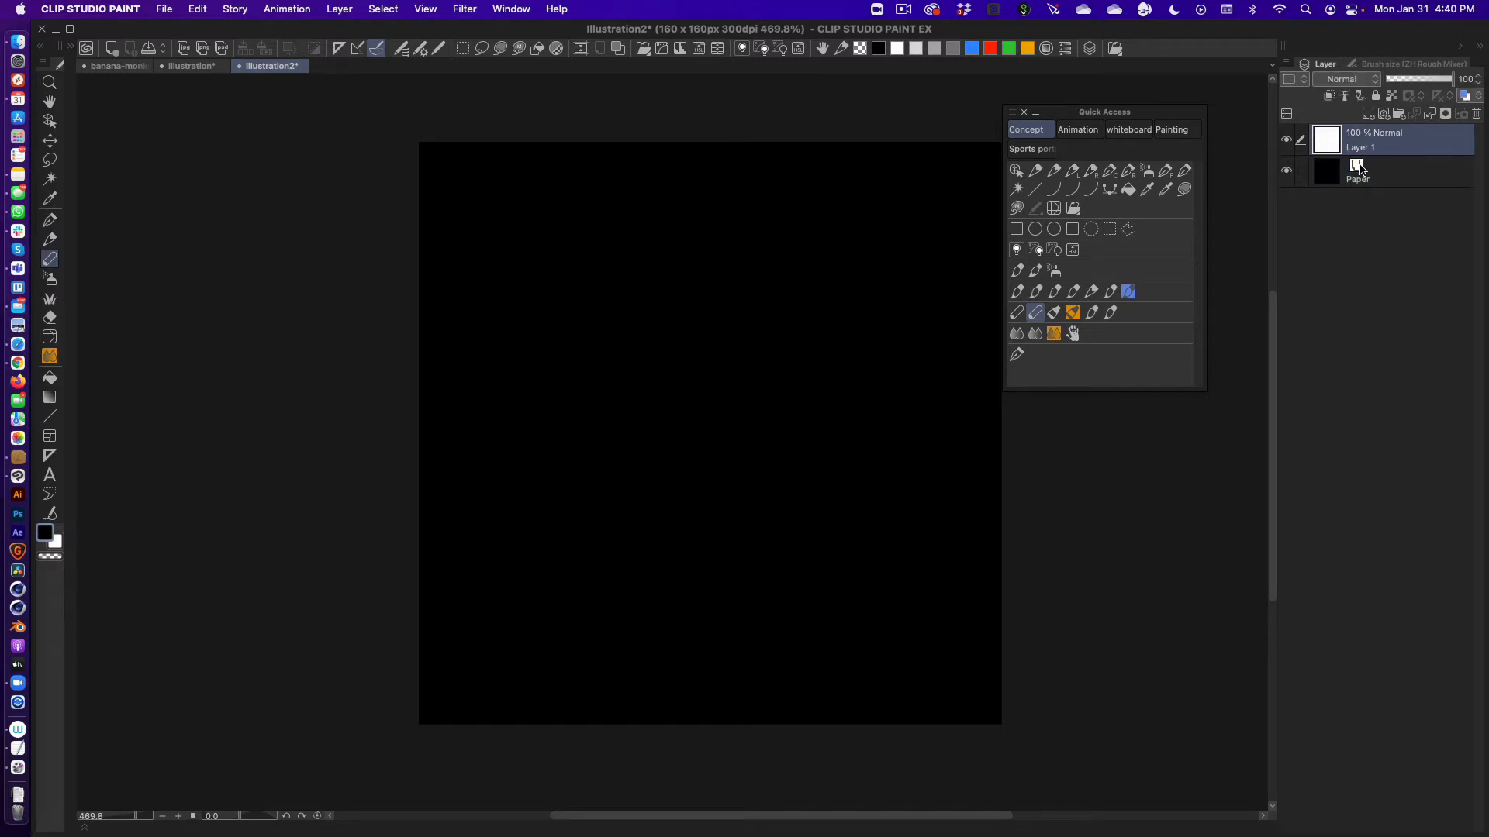
{"action": "mouse_move", "coordinate": [1383, 145]}
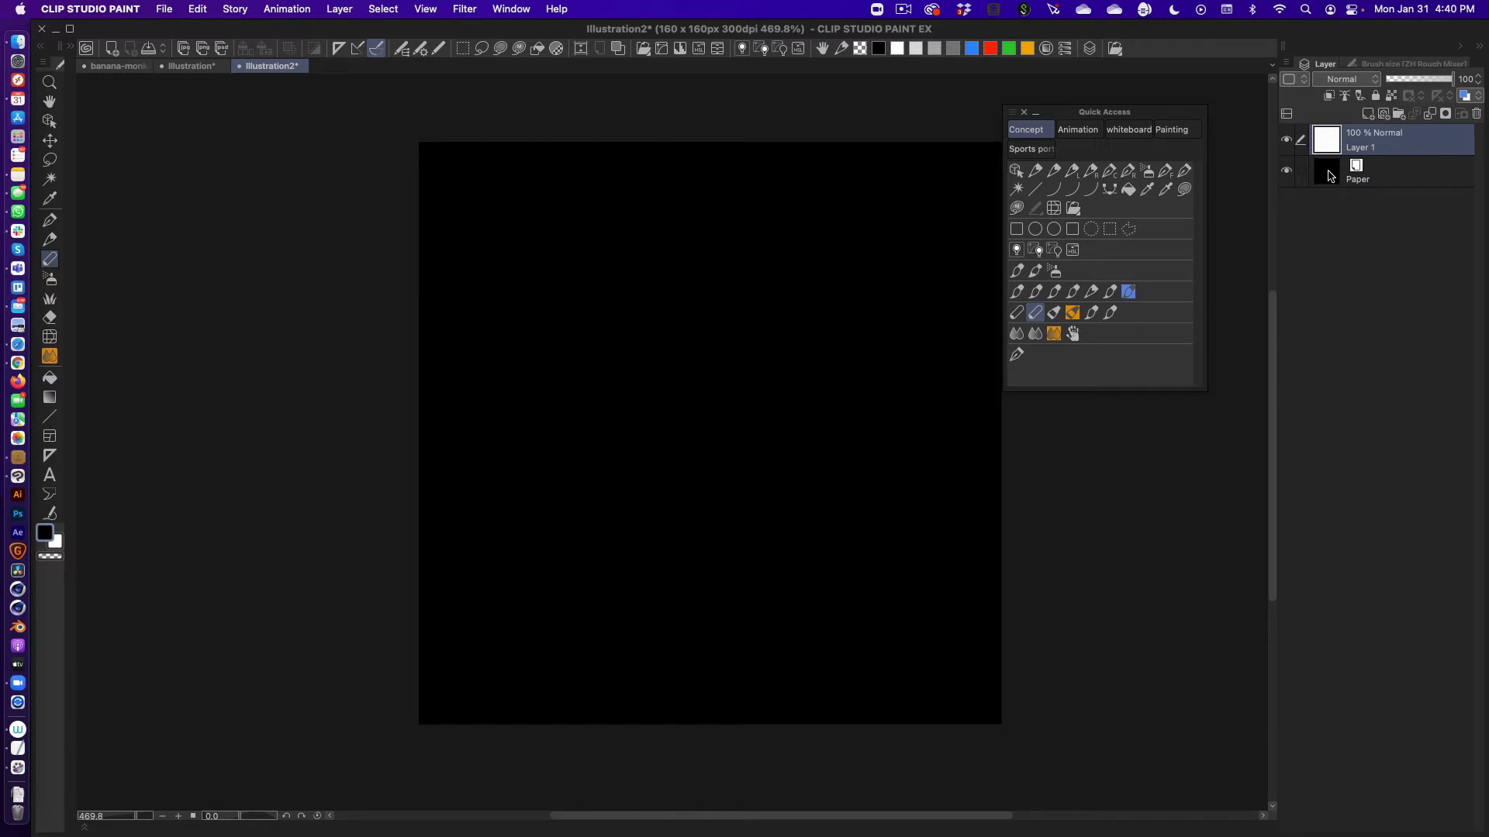
Hand-letter CHARCOAL in white with the G-pen and hide the black paper layer
{"action": "left_click", "coordinate": [50, 220]}
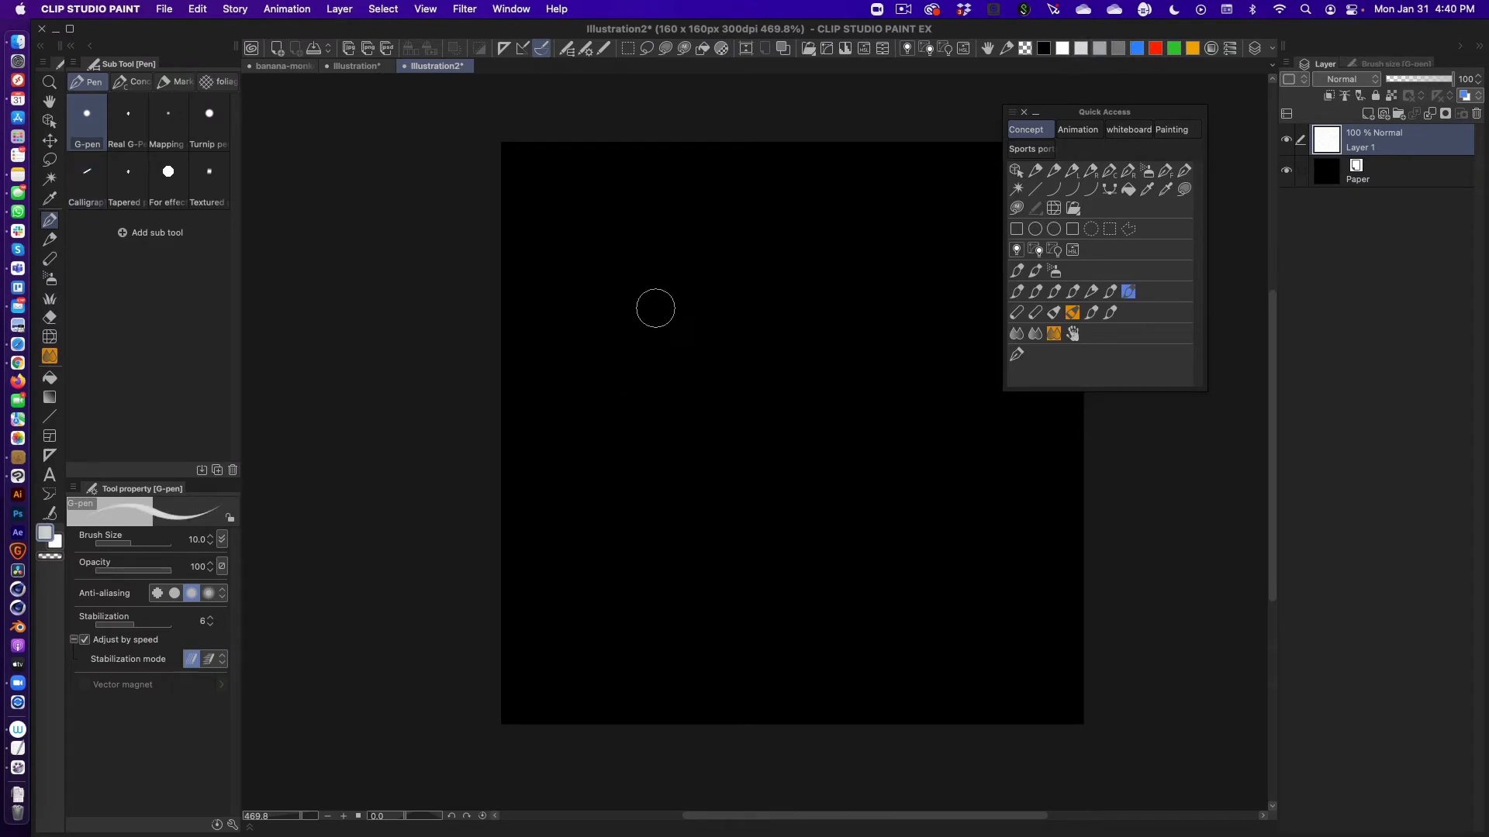
{"action": "left_click_drag", "start_coordinate": [513, 237], "coordinate": [453, 296]}
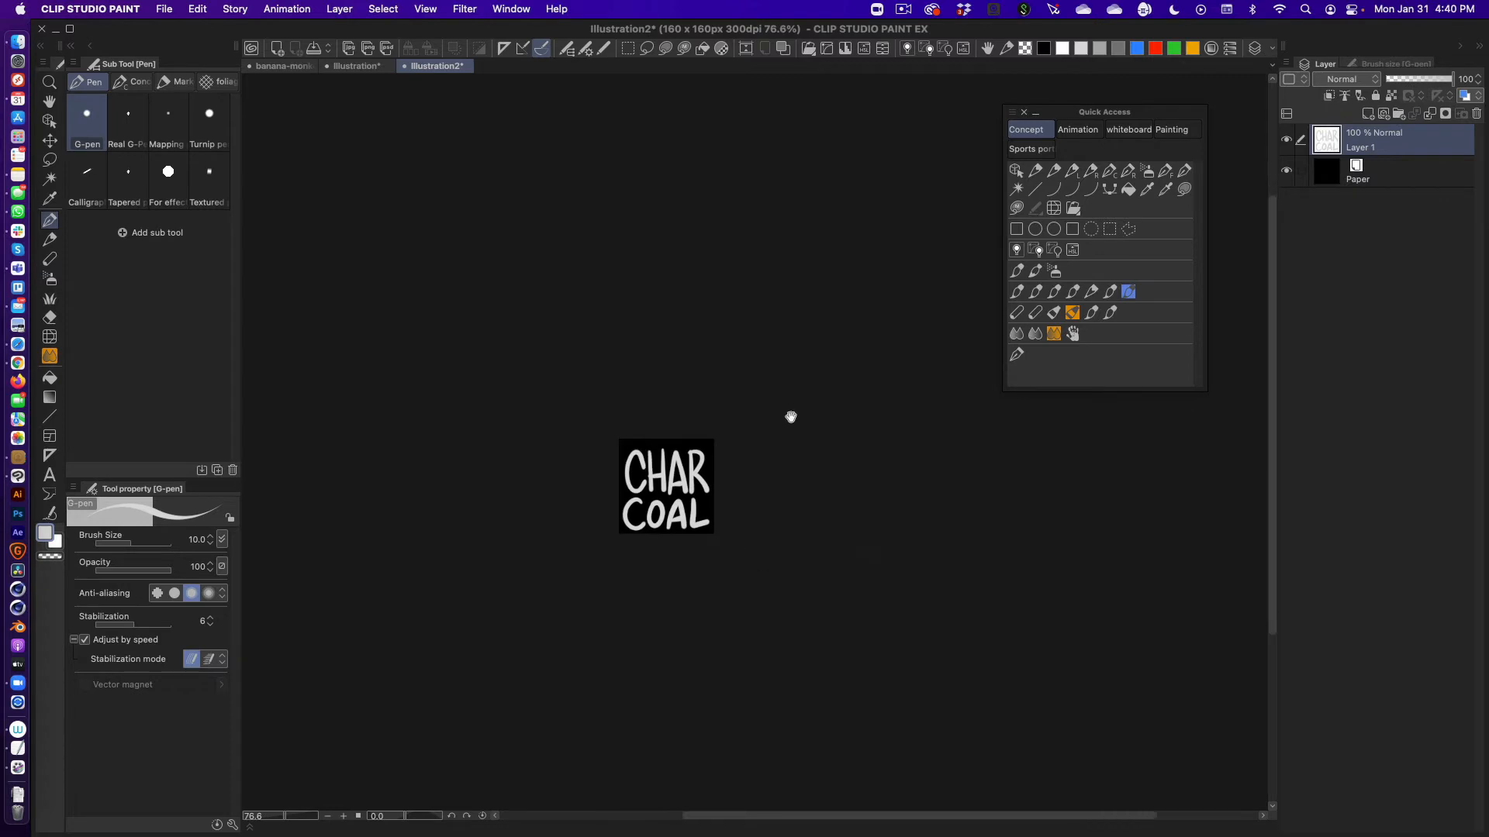
{"action": "left_click", "coordinate": [1287, 139]}
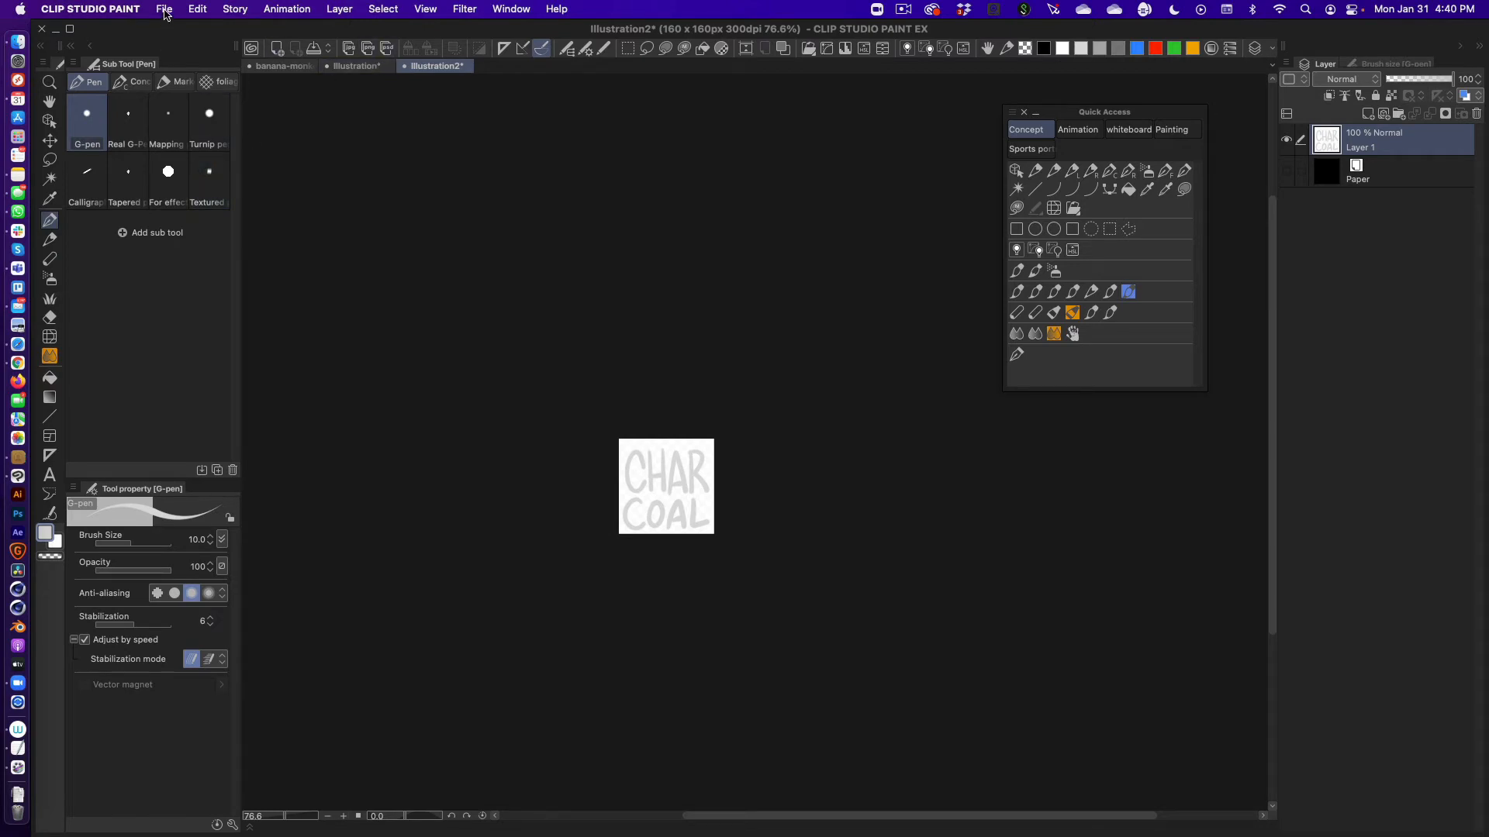
Export the lettering as charcoal.png into the icons folder, replacing the existing file
{"action": "left_click", "coordinate": [163, 10]}
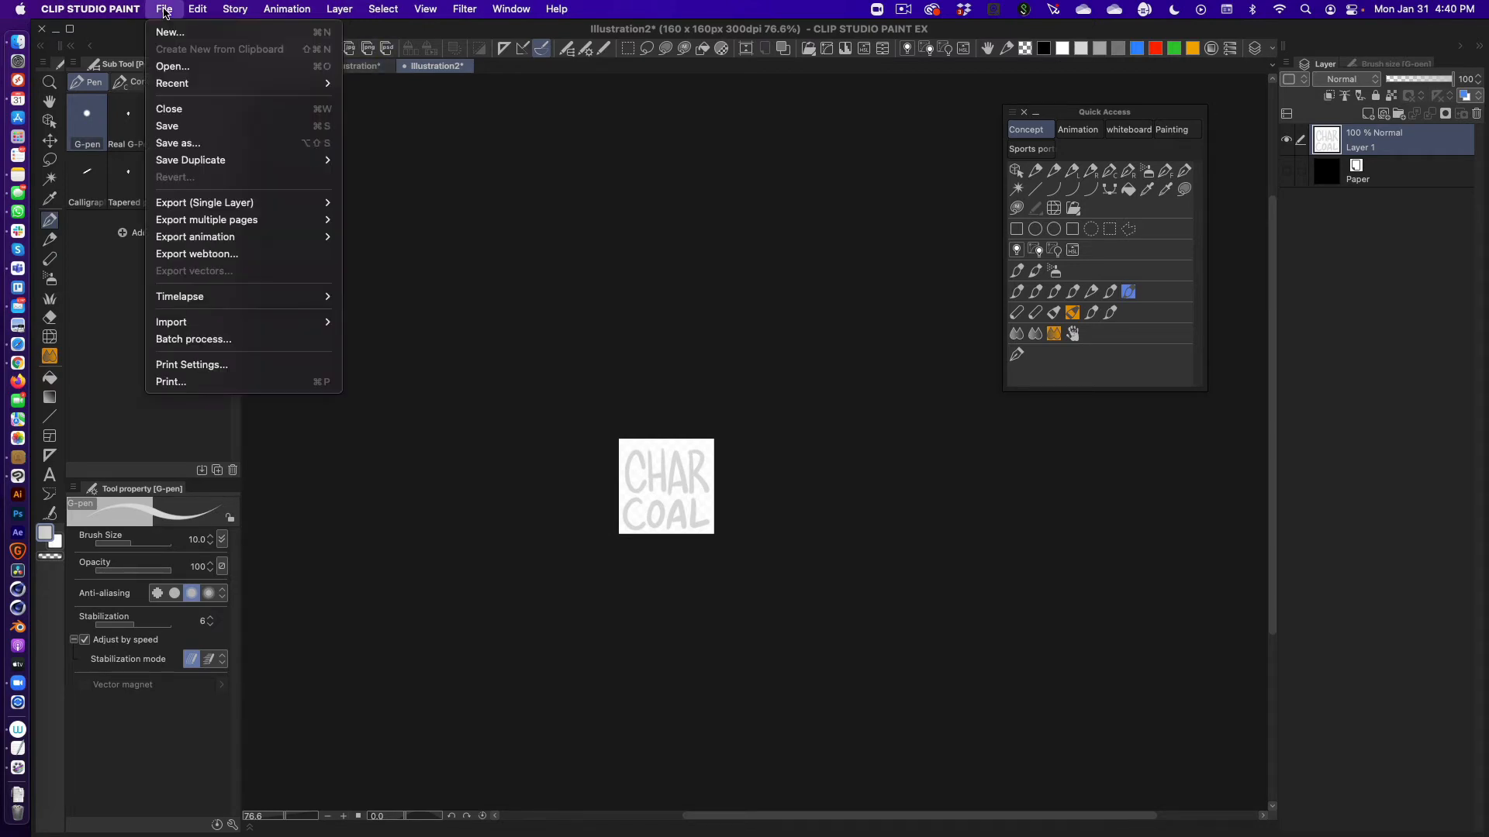
{"action": "mouse_move", "coordinate": [205, 202]}
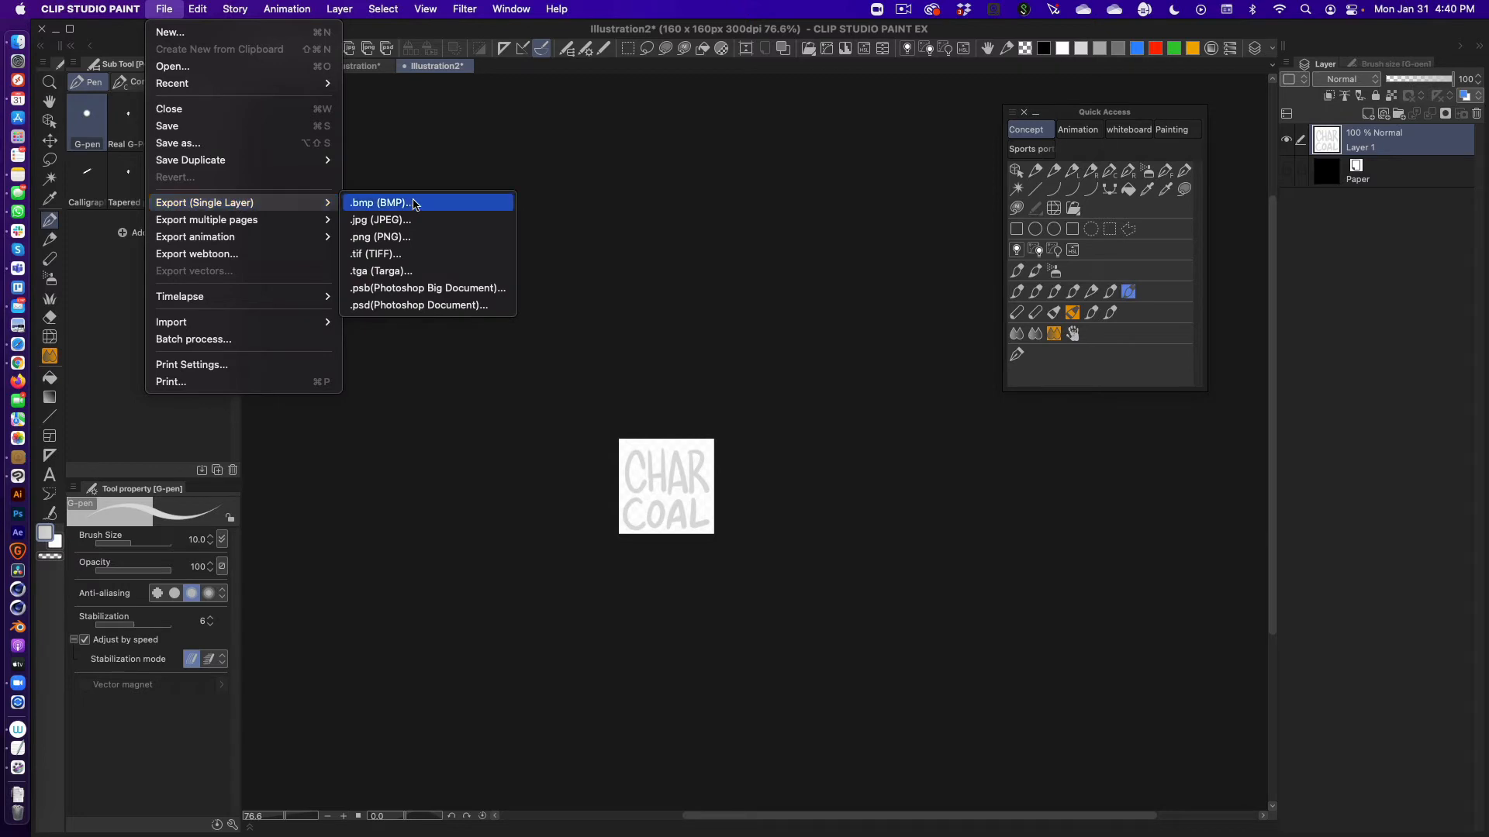
{"action": "mouse_move", "coordinate": [372, 82]}
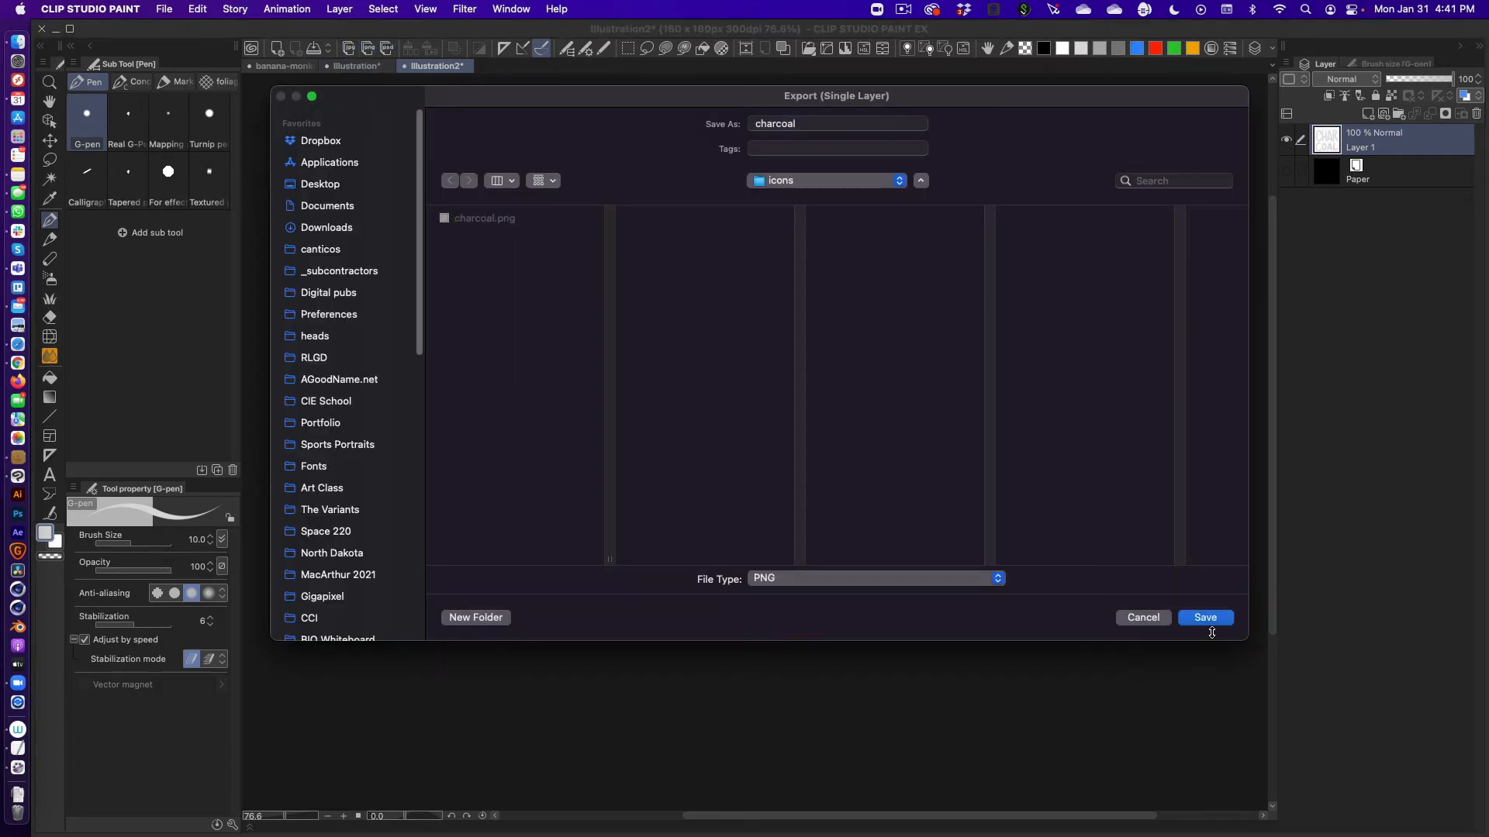
{"action": "left_click", "coordinate": [1204, 617]}
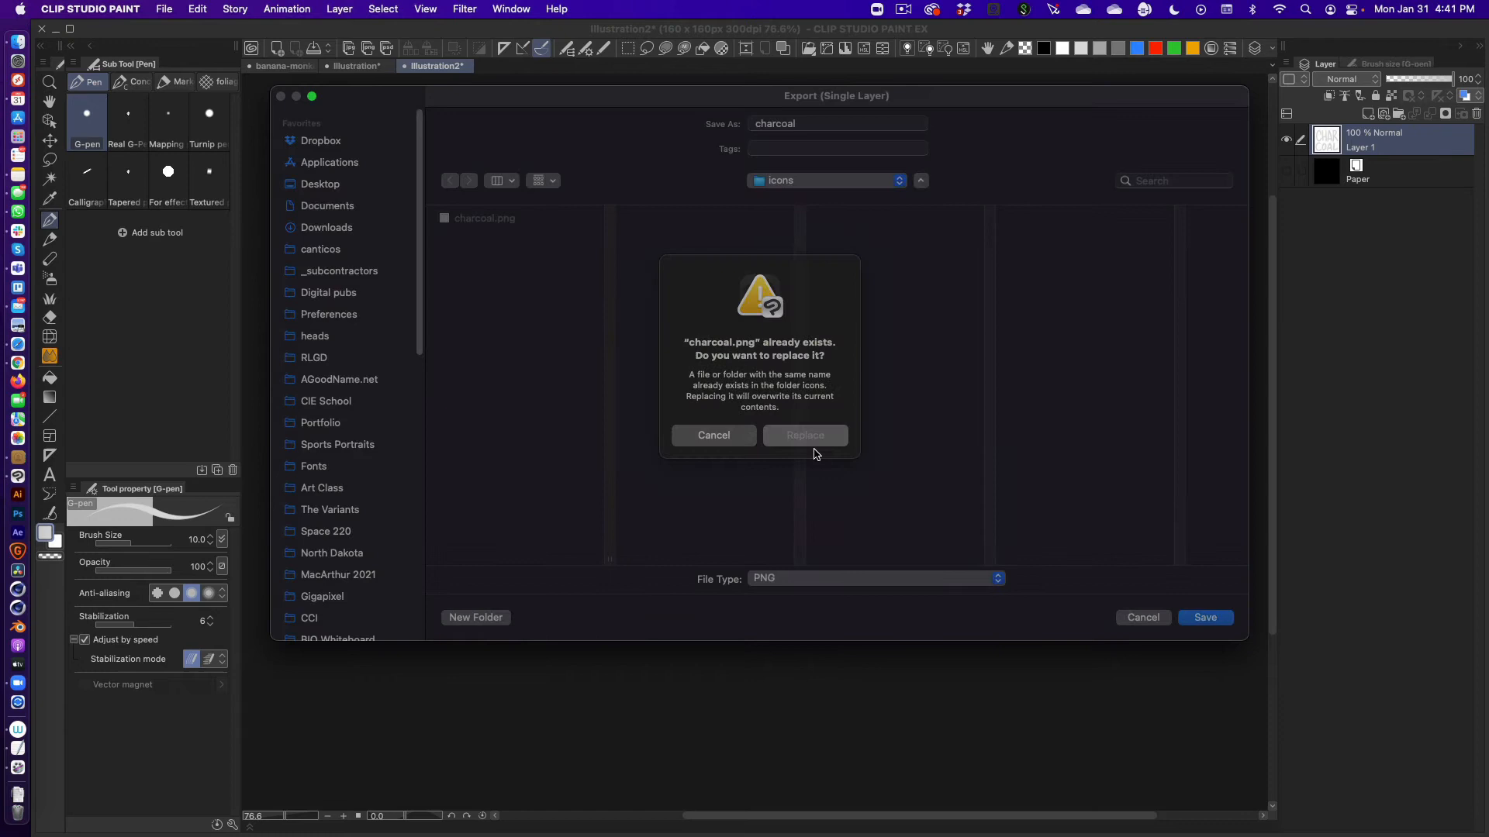
{"action": "left_click", "coordinate": [804, 434]}
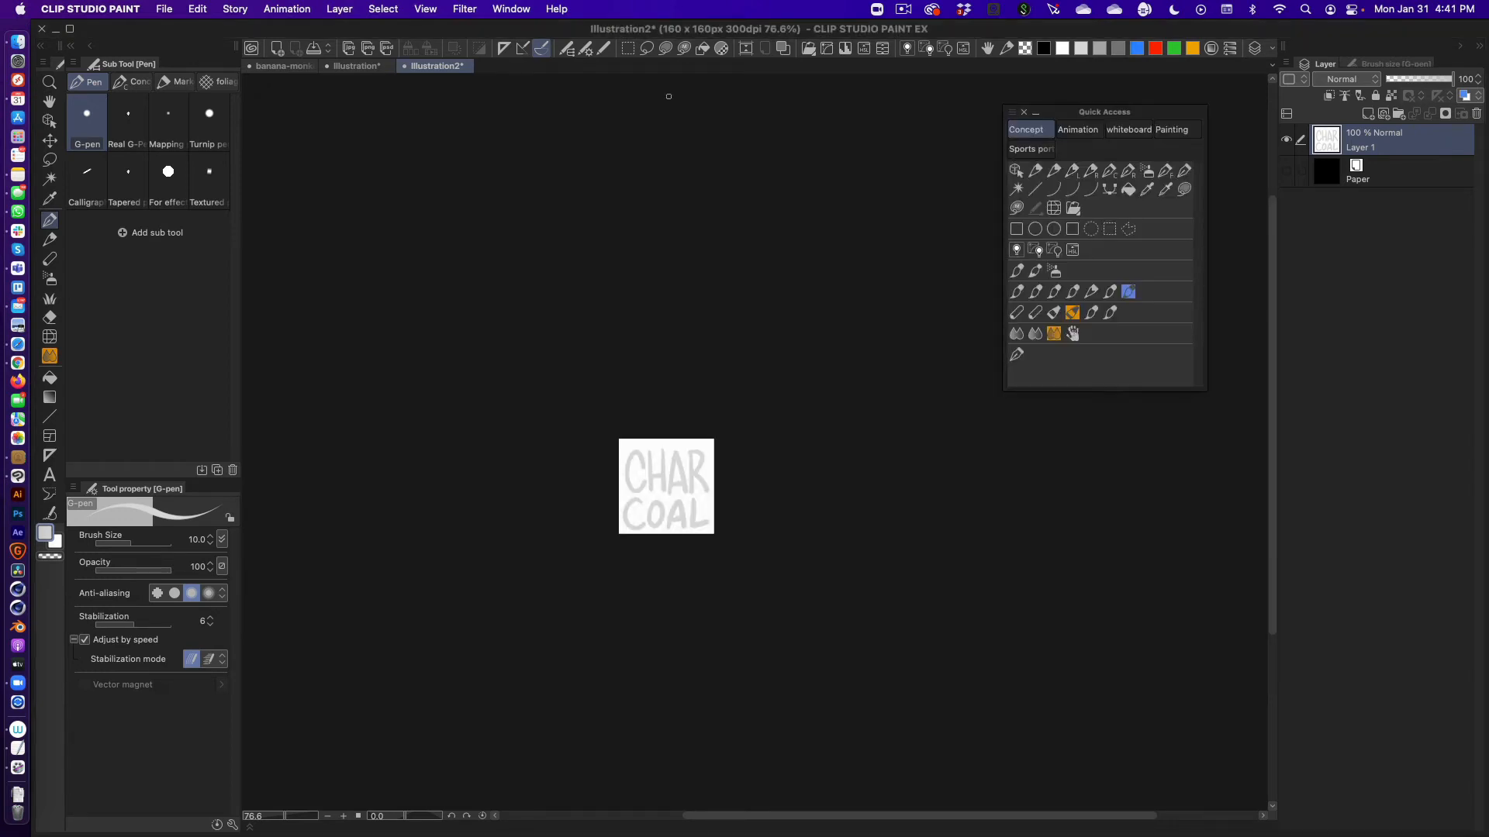
Assign the CHARCOAL icon to the ZH Sharp Conté brush and convert the drawing to image material
{"action": "right_click", "coordinate": [1015, 316]}
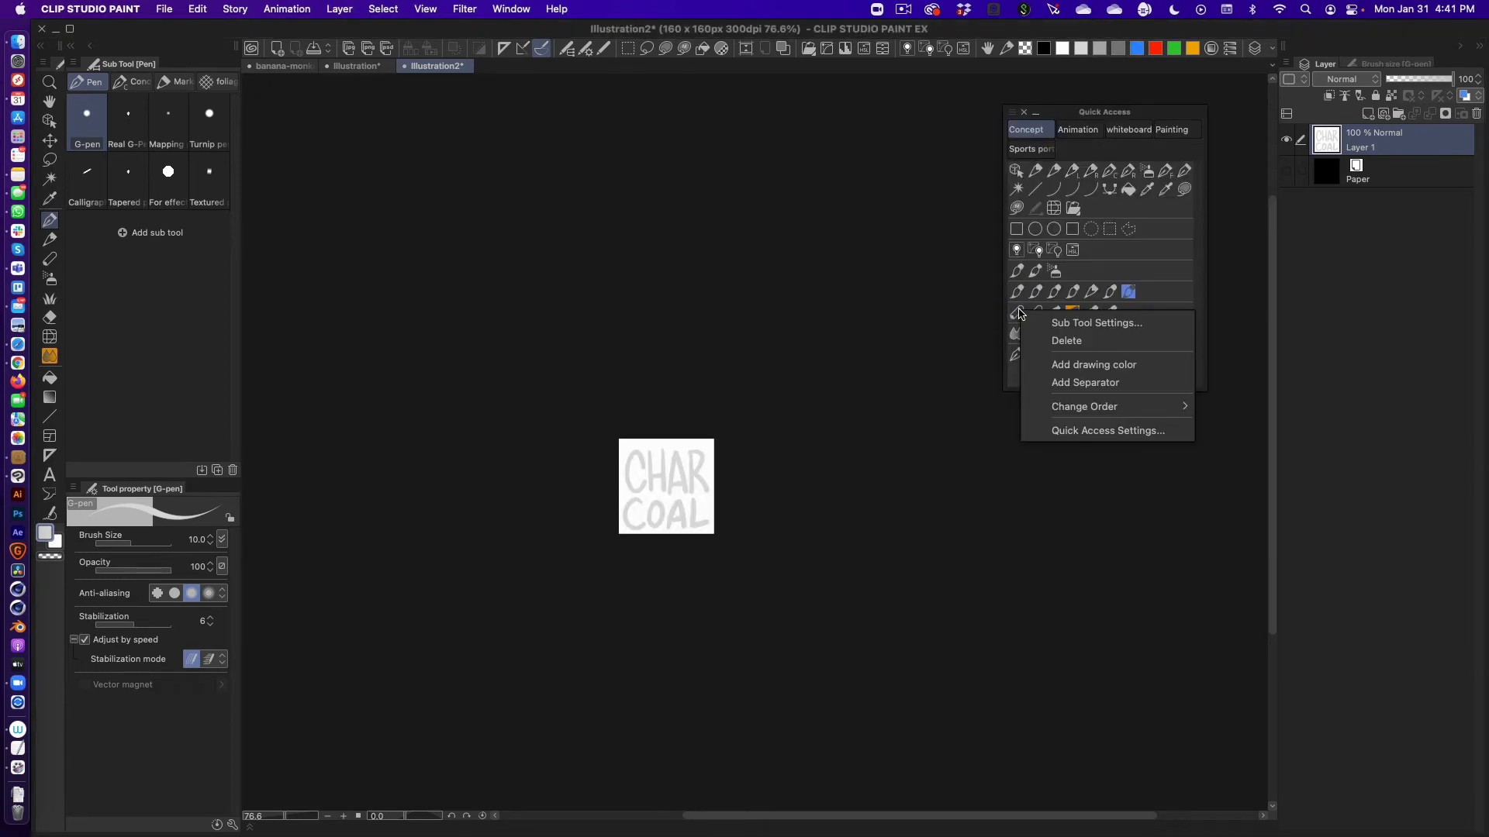
{"action": "left_click", "coordinate": [1096, 323]}
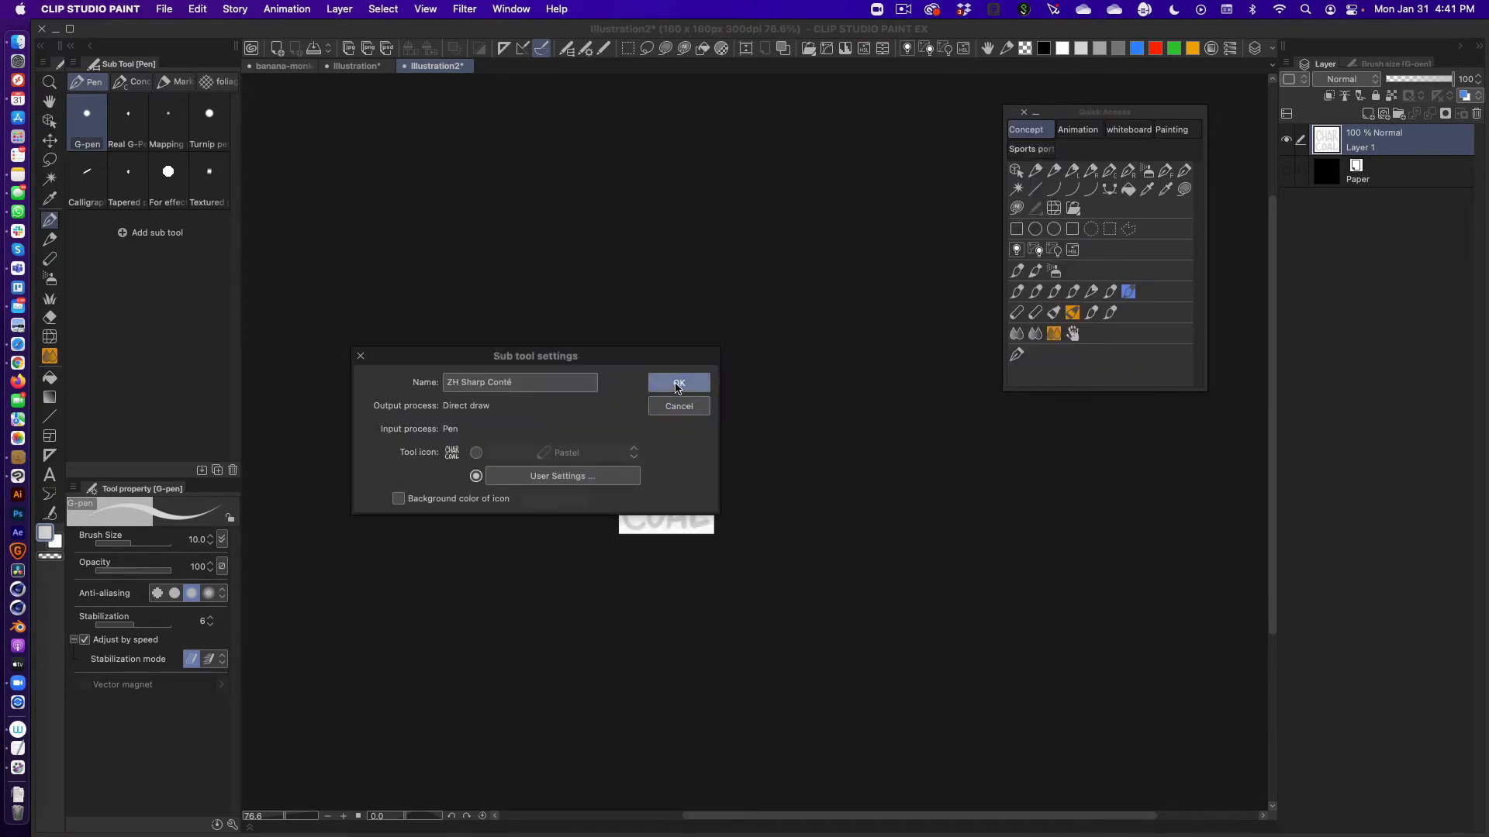
{"action": "left_click", "coordinate": [678, 383]}
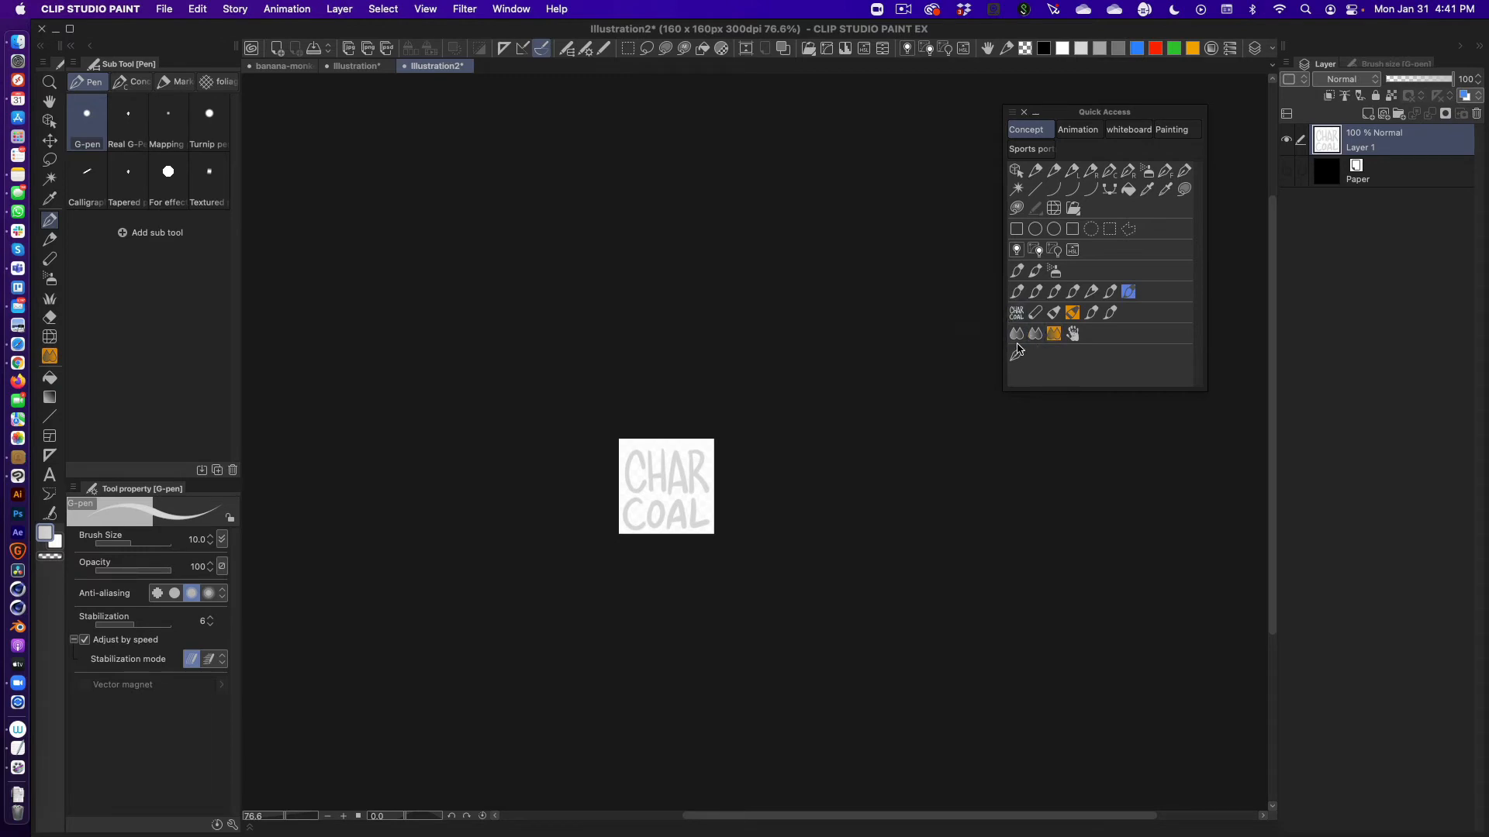
{"action": "mouse_move", "coordinate": [1025, 342]}
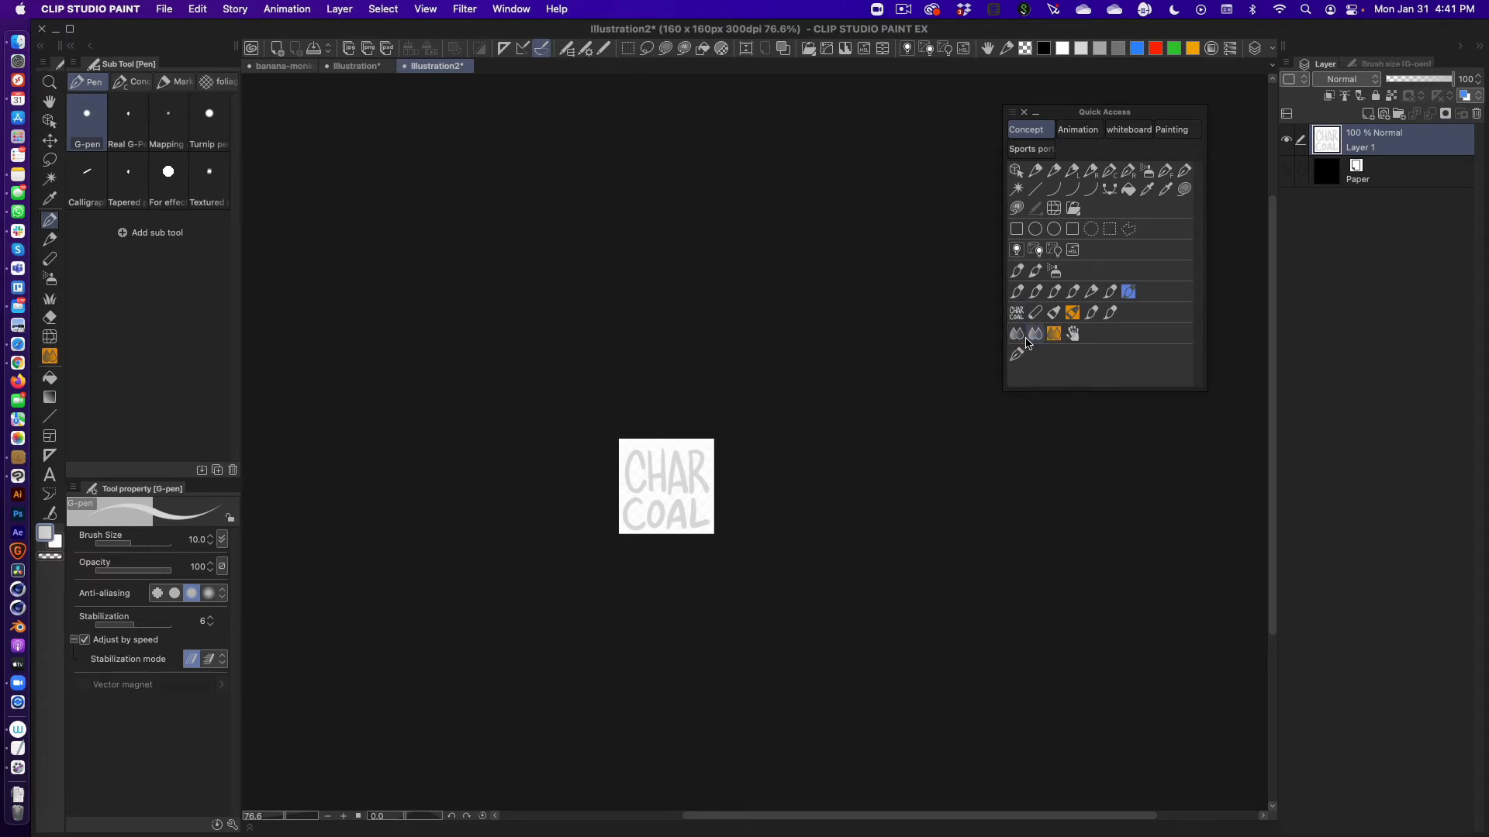
{"action": "mouse_move", "coordinate": [1034, 314]}
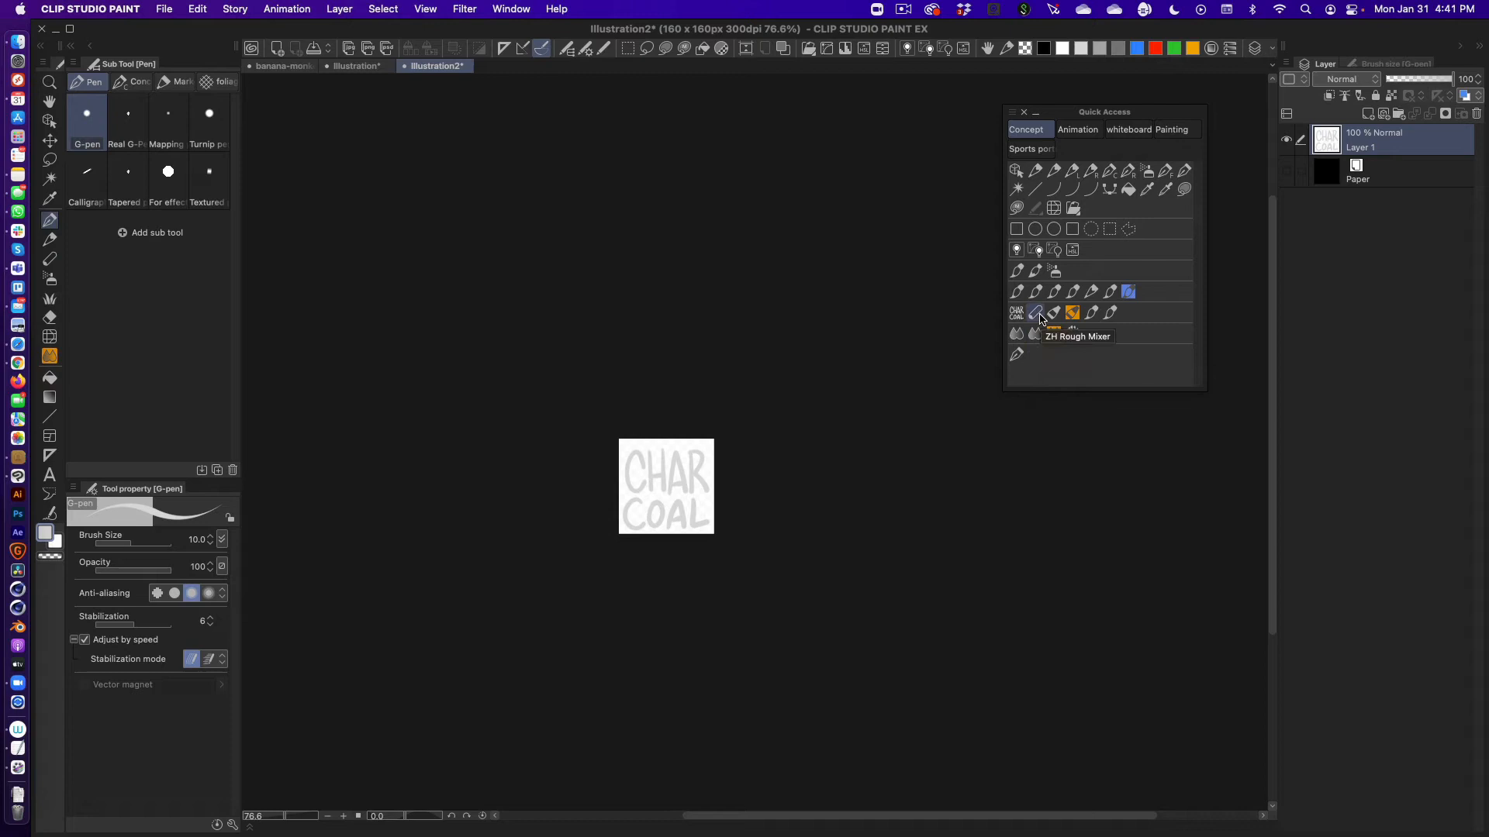
{"action": "mouse_move", "coordinate": [1073, 209]}
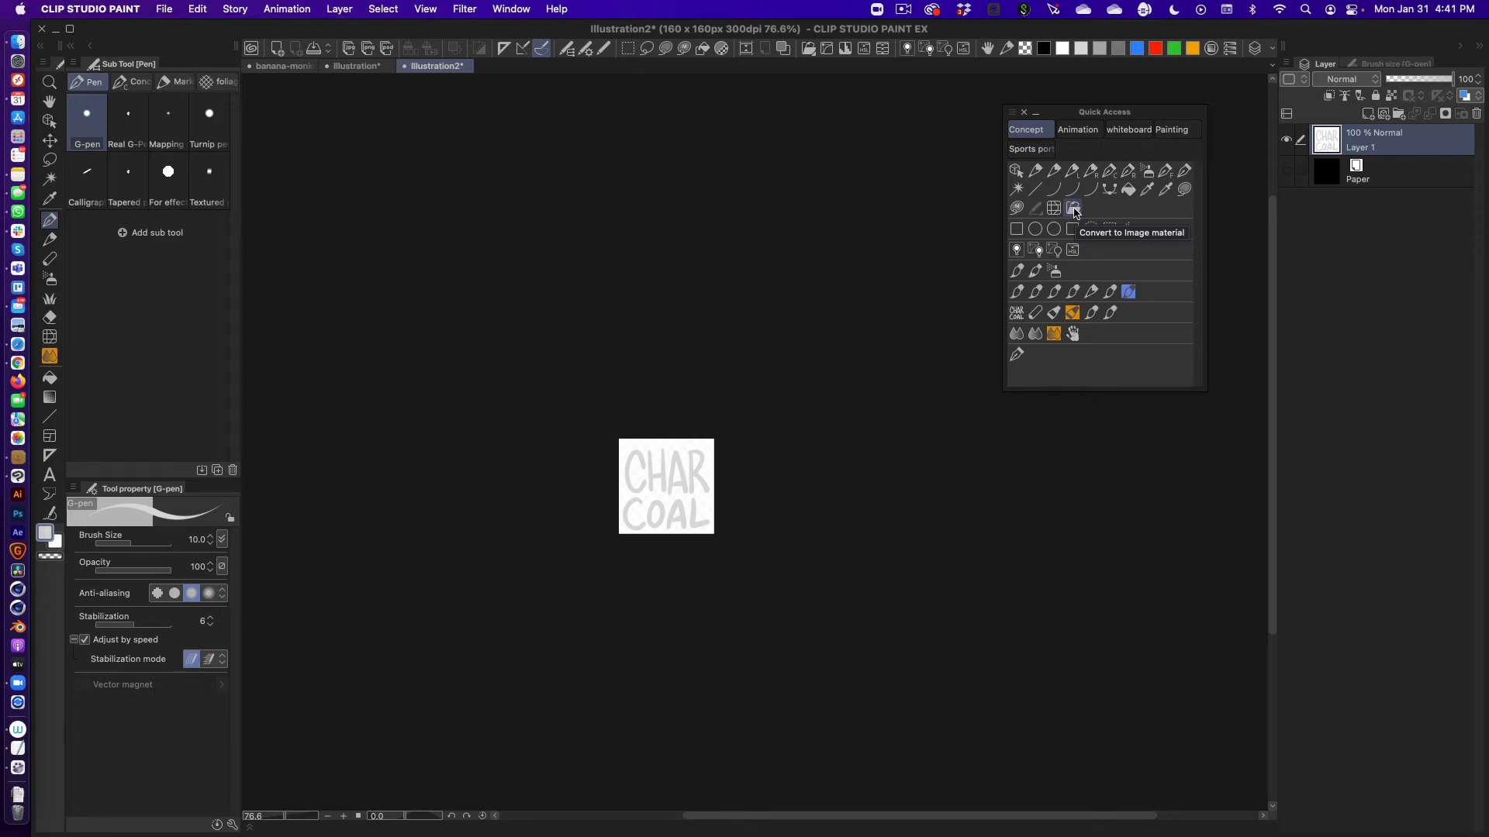
{"action": "left_click", "coordinate": [1073, 208]}
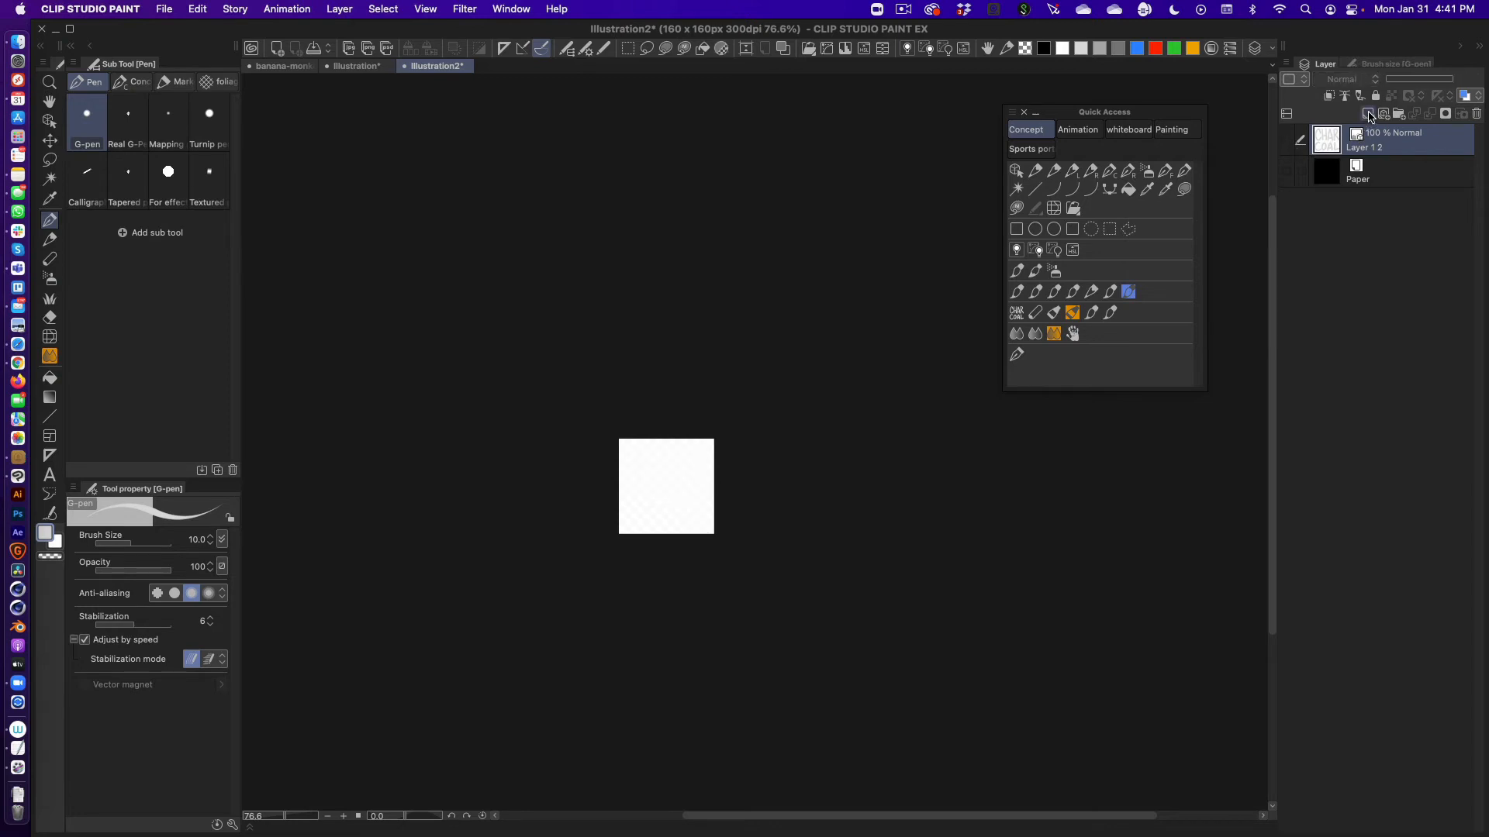
Draw an IMAGE MATERIAL label with a red bar on a new layer and hide the black paper
{"action": "left_click", "coordinate": [1369, 113]}
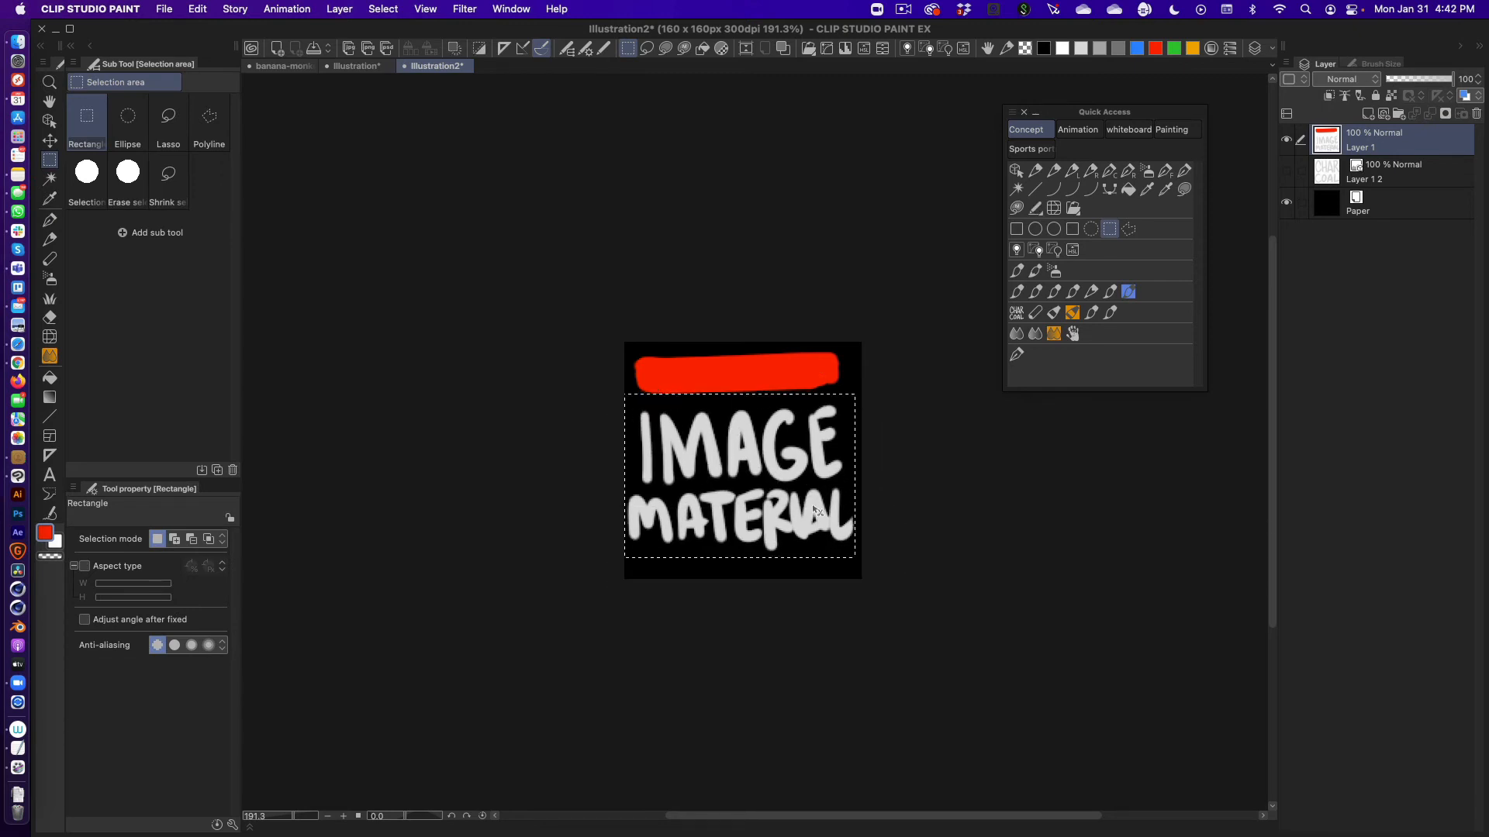
{"action": "left_click", "coordinate": [1287, 202]}
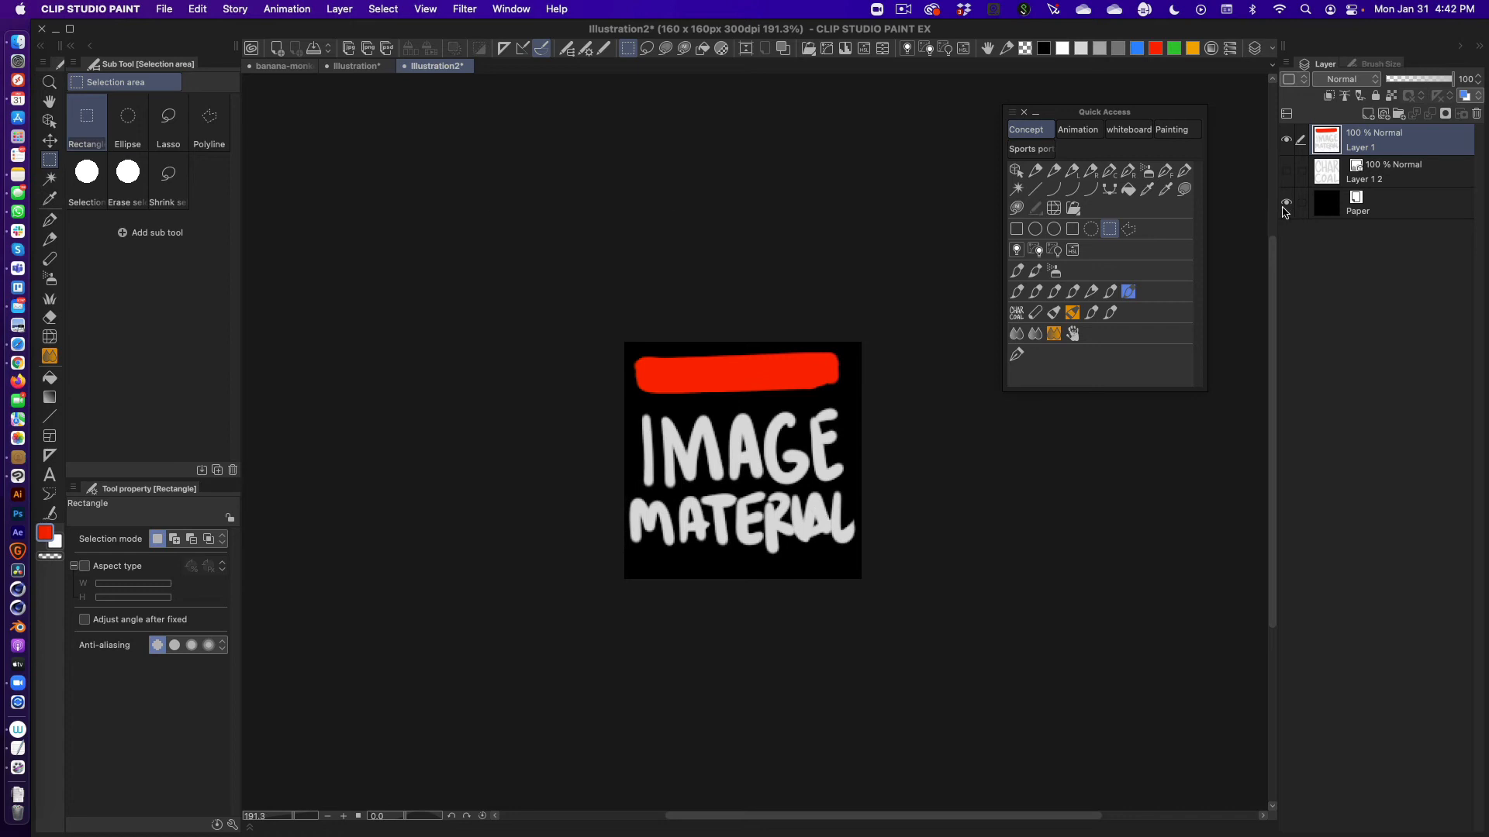
{"action": "left_click", "coordinate": [1286, 203]}
{"action": "type", "text": "image"}
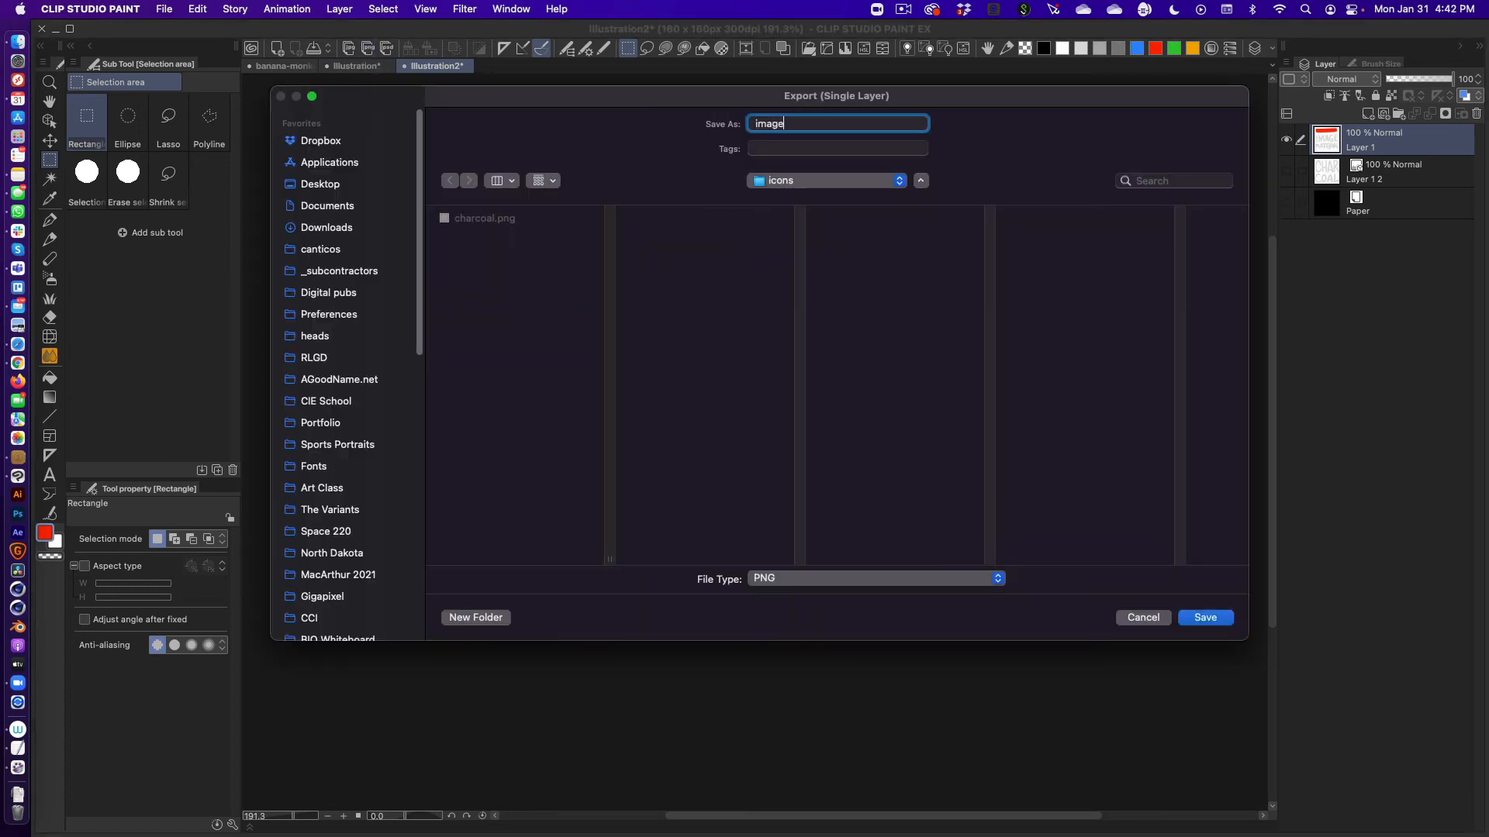
Save the label as image material.png in the icons folder
{"action": "type", "text": "material"}
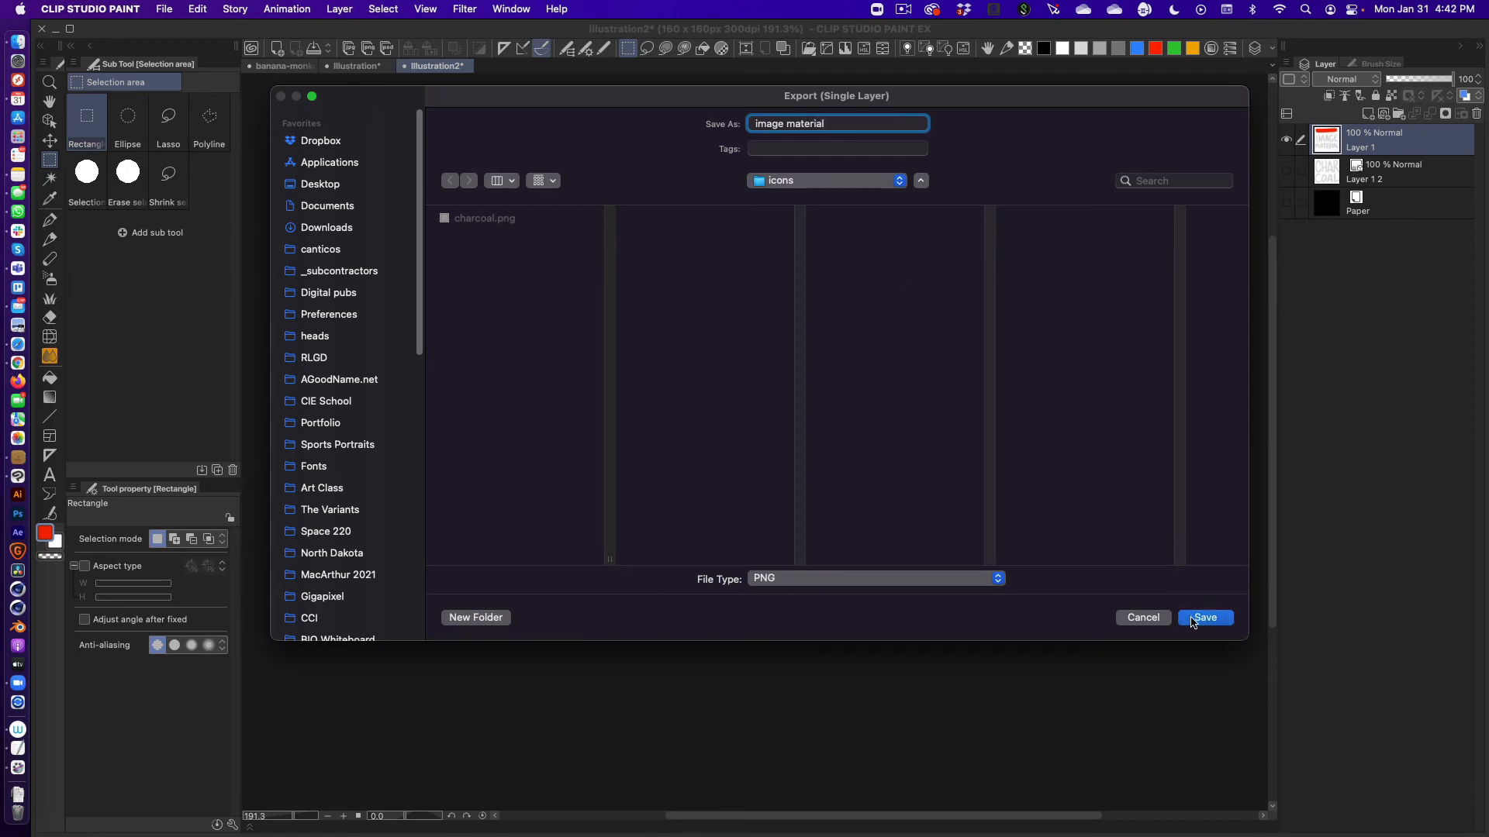
{"action": "left_click", "coordinate": [1205, 617]}
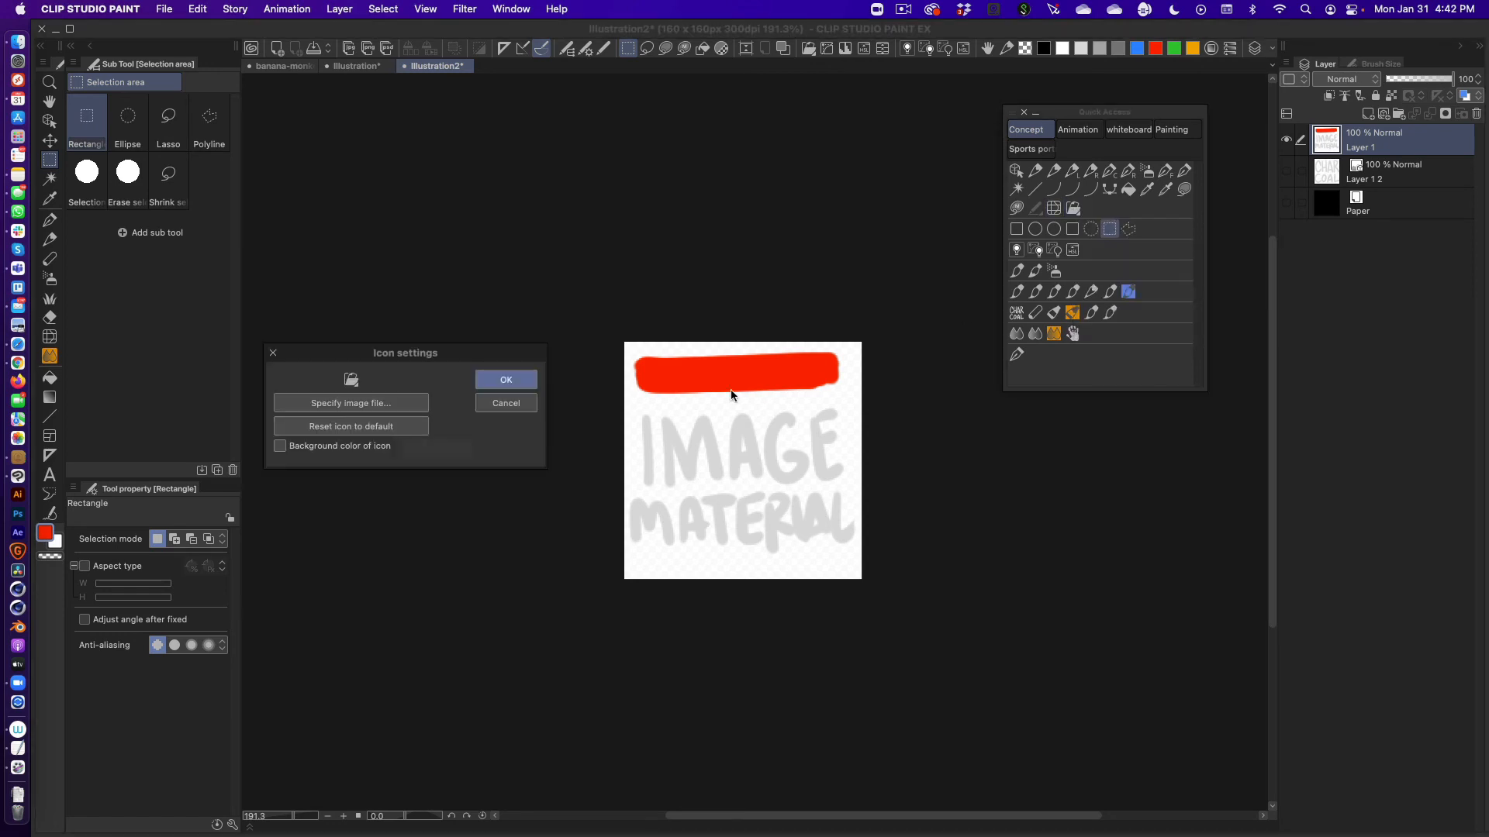
Set image material.png as the convert-to-image-material tile's icon
{"action": "left_click", "coordinate": [349, 403]}
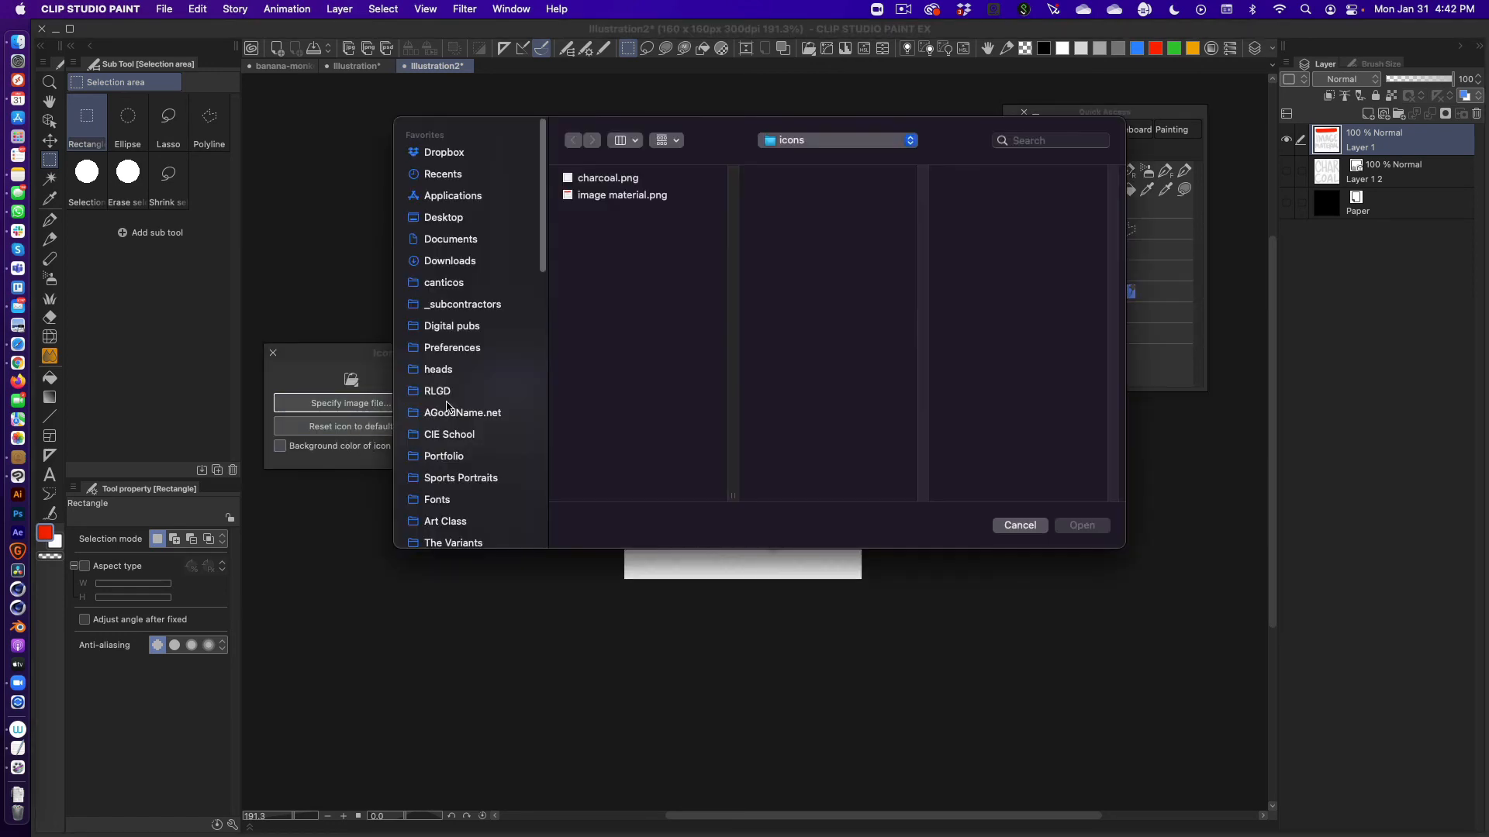
{"action": "left_click", "coordinate": [1081, 526]}
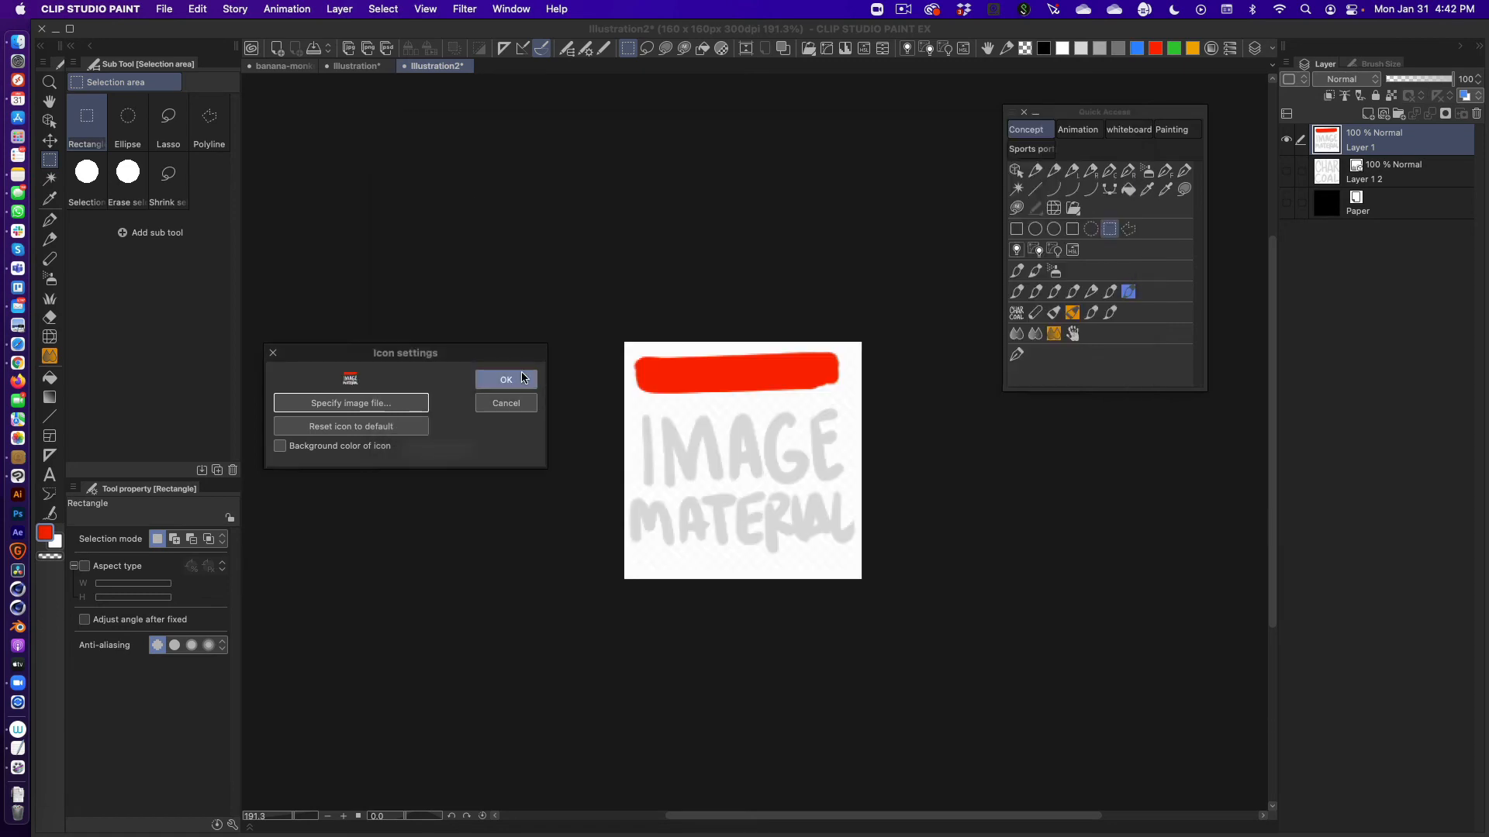
{"action": "left_click", "coordinate": [506, 380]}
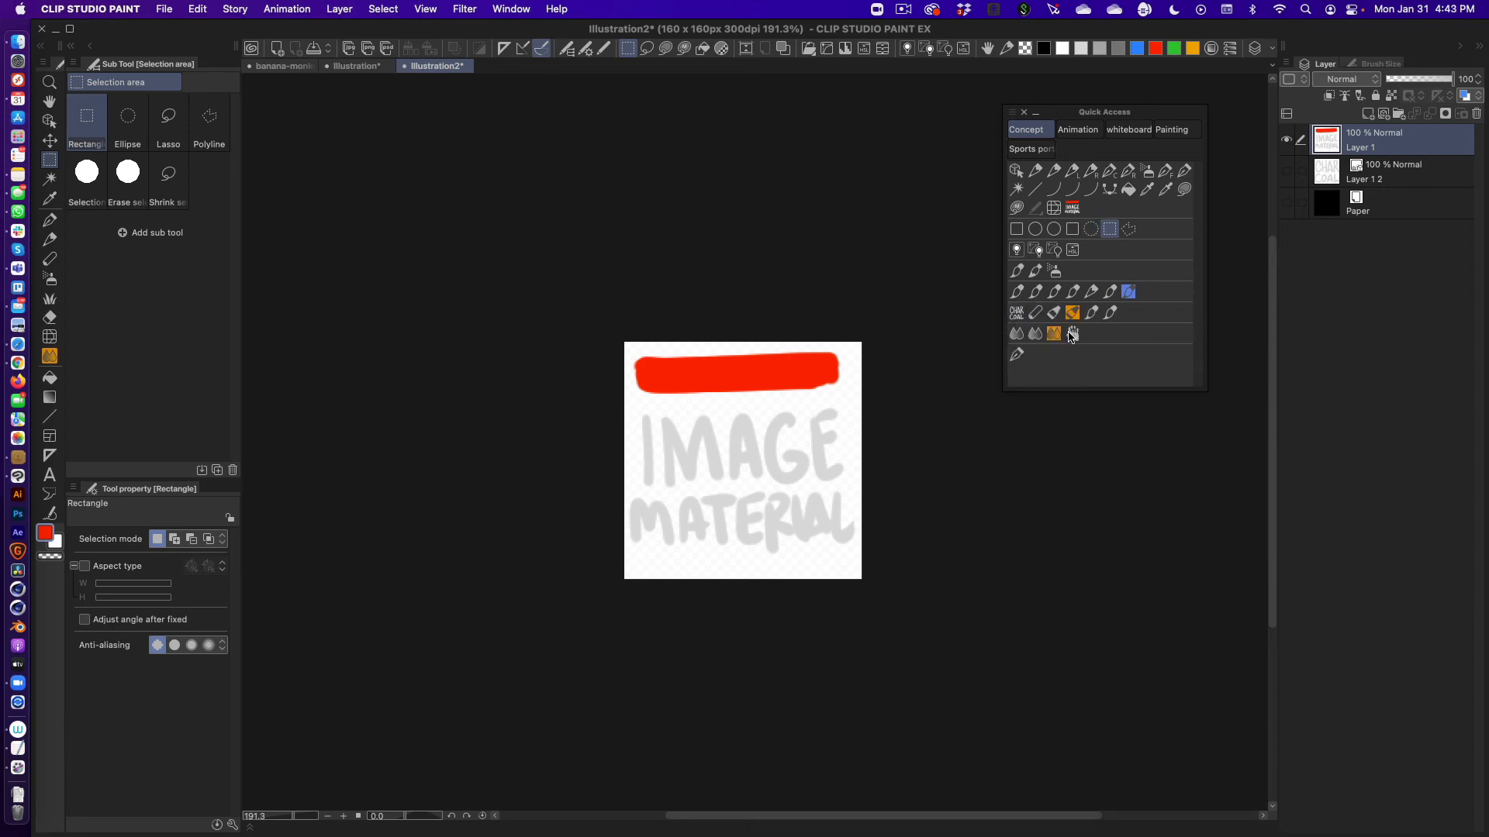
{"action": "double_click", "coordinate": [1071, 334]}
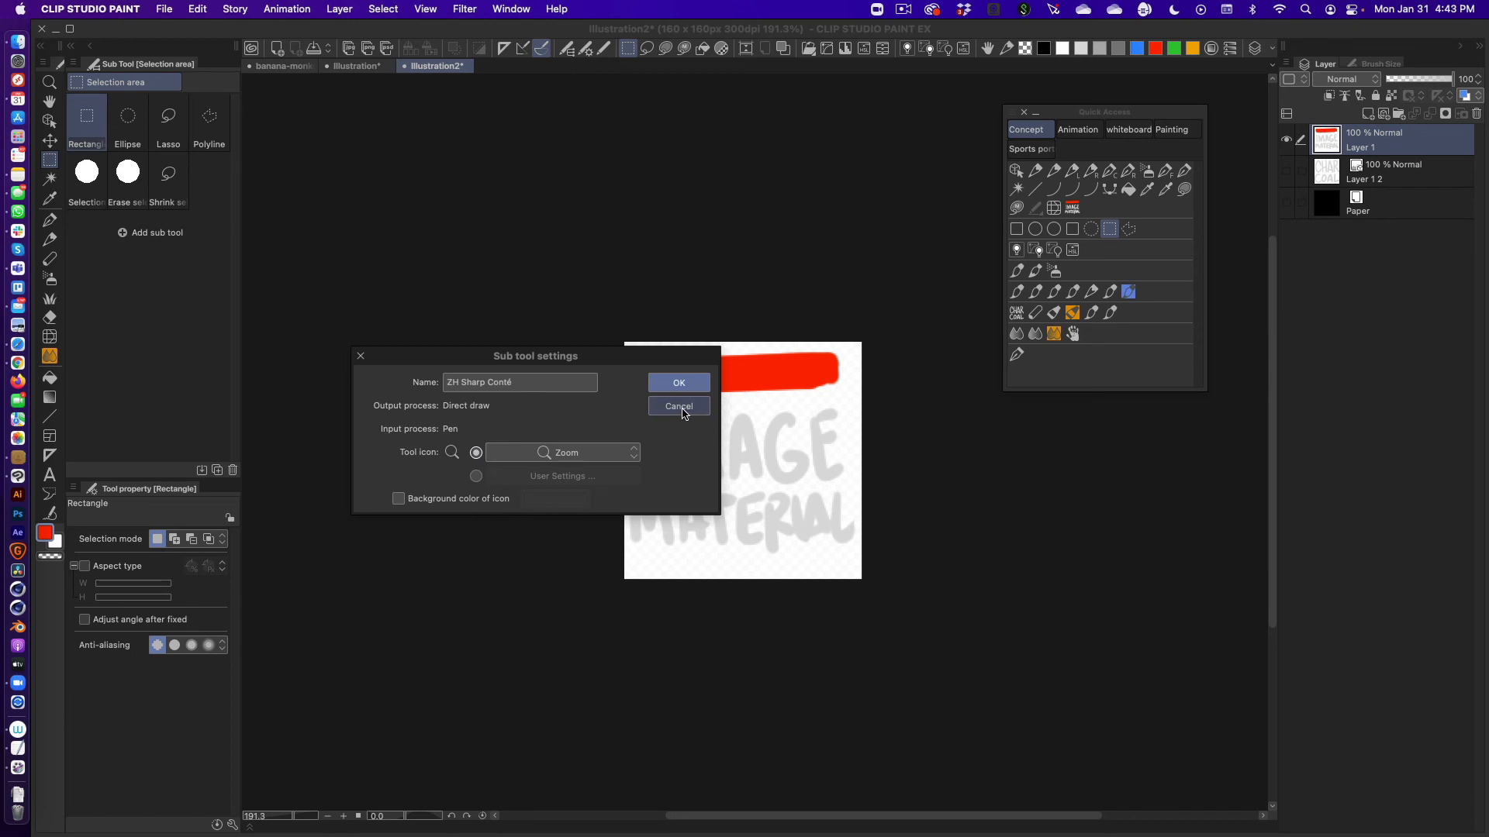
{"action": "left_click", "coordinate": [678, 406]}
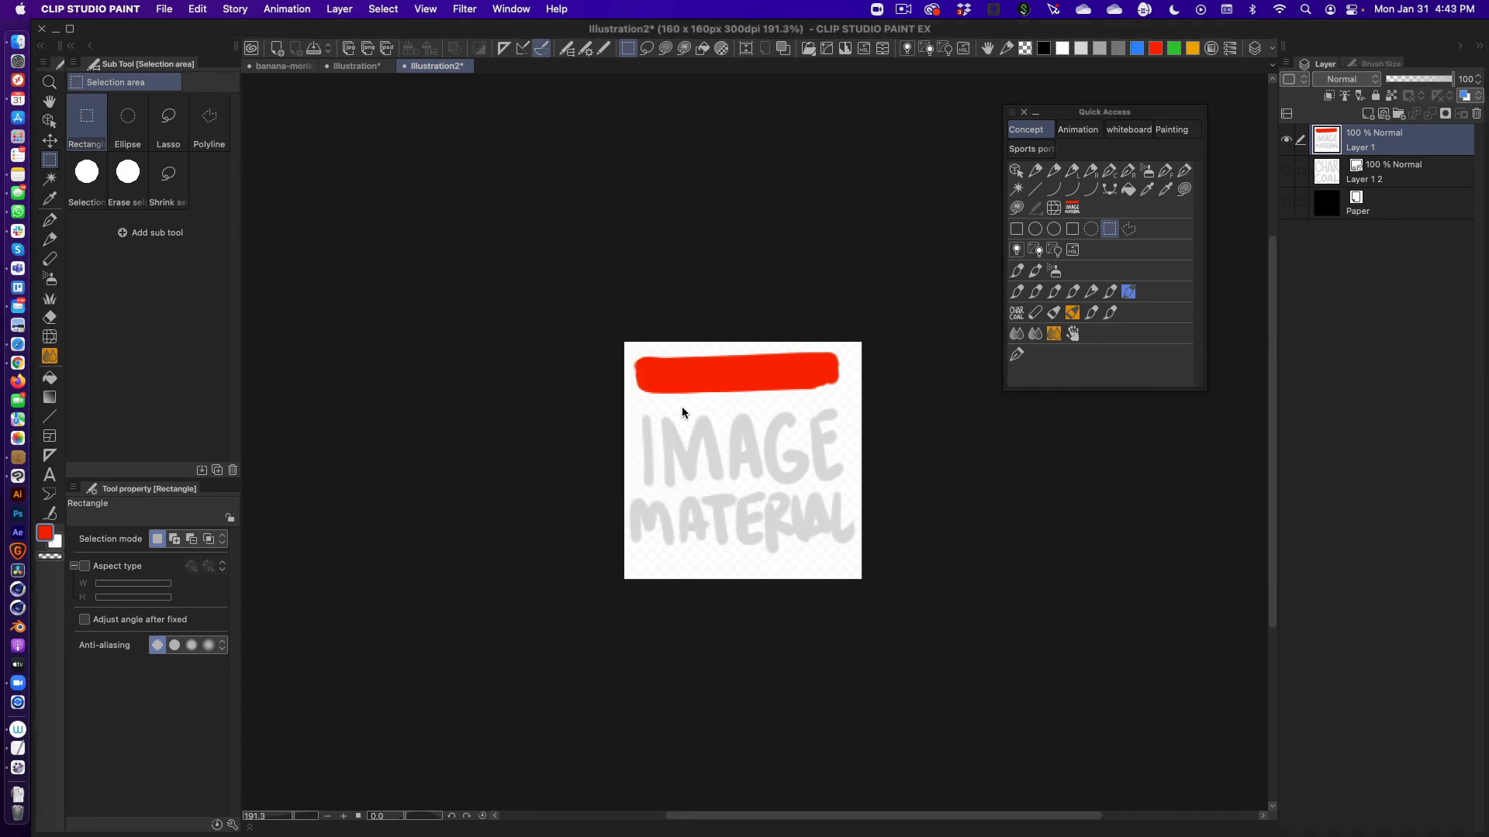
{"action": "mouse_move", "coordinate": [398, 290]}
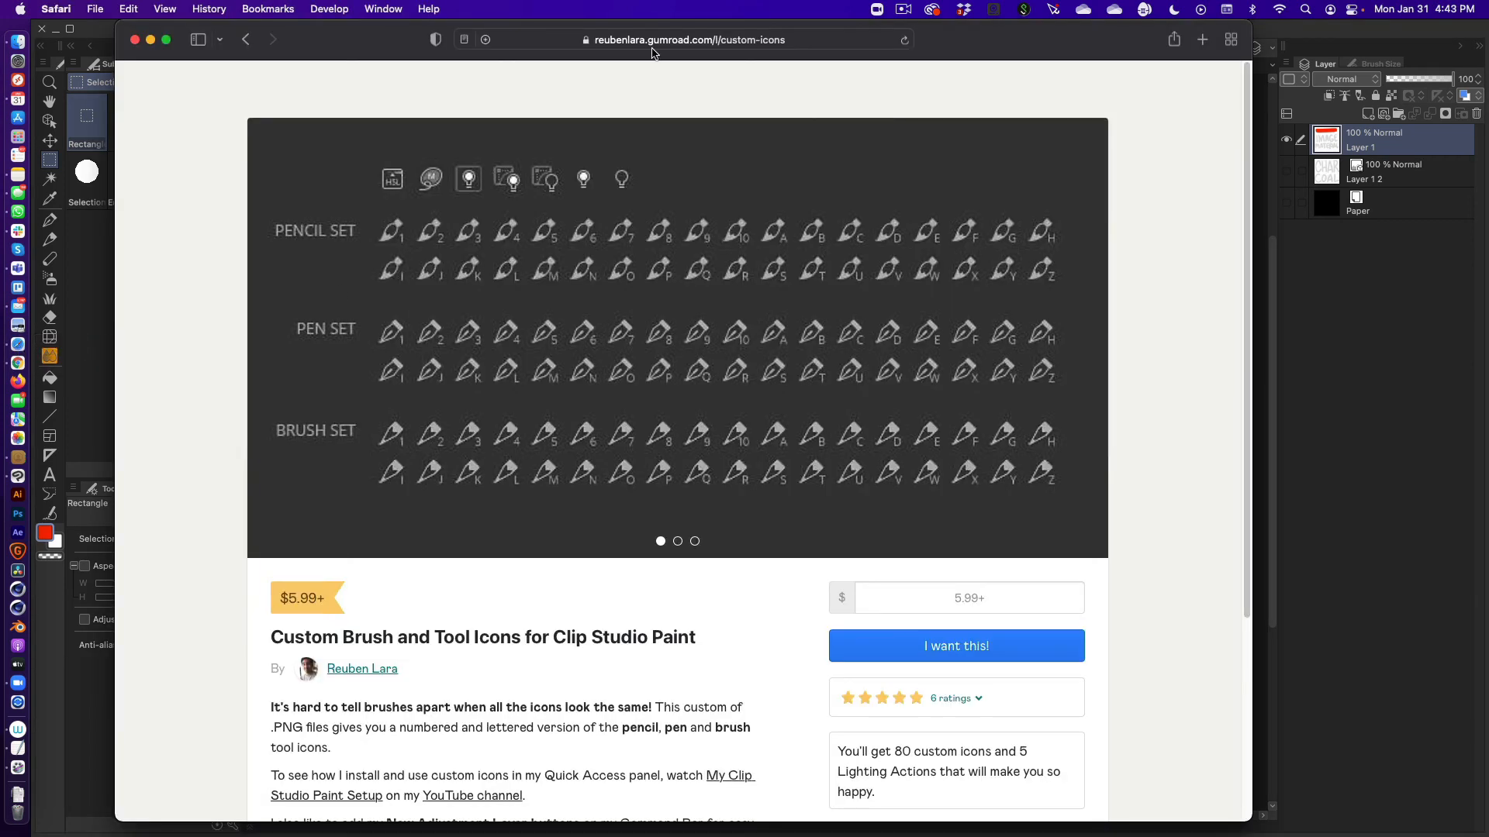
{"action": "mouse_move", "coordinate": [734, 48]}
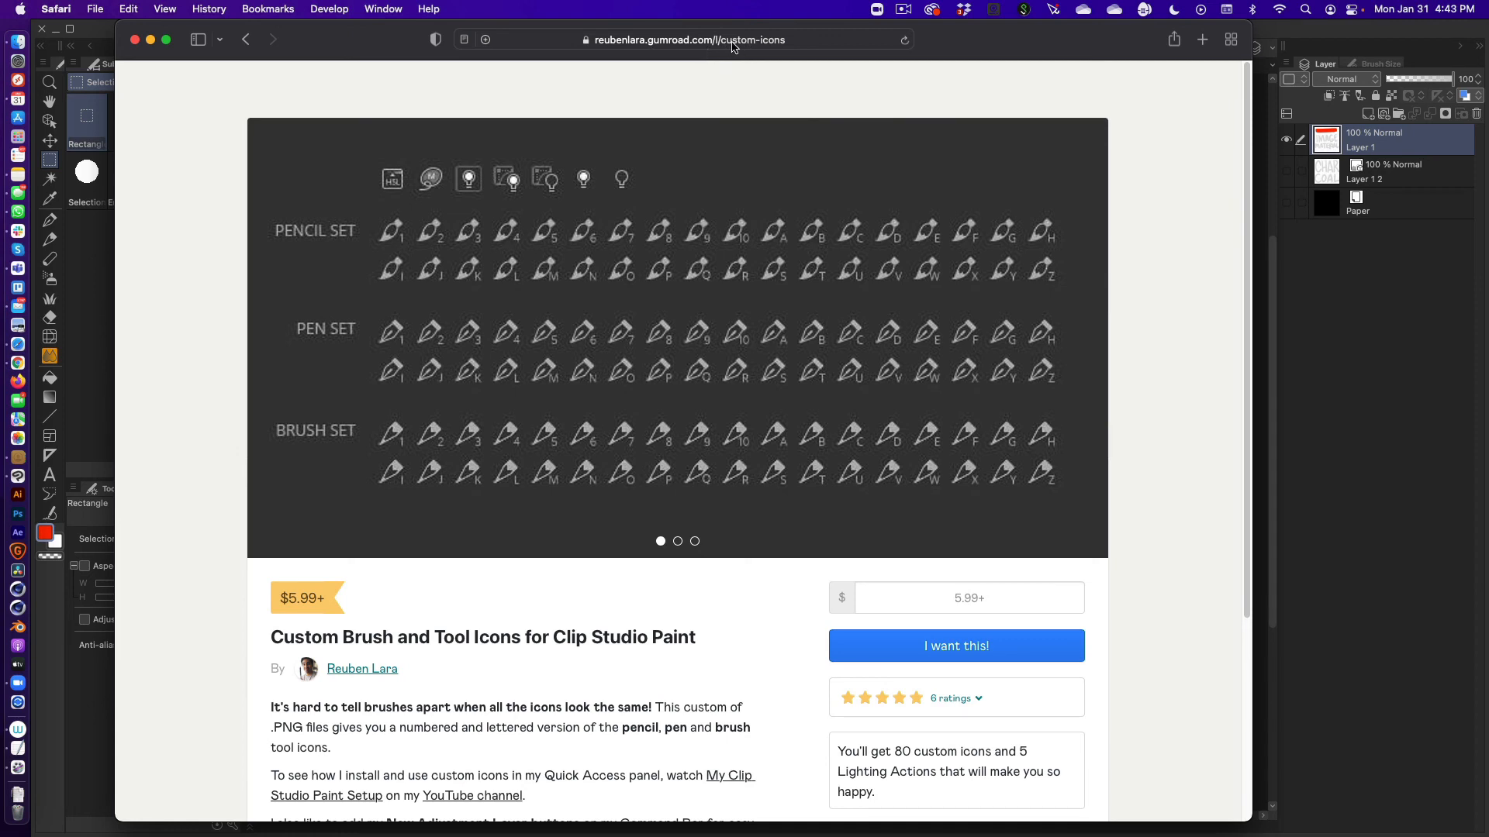
{"action": "mouse_move", "coordinate": [814, 238]}
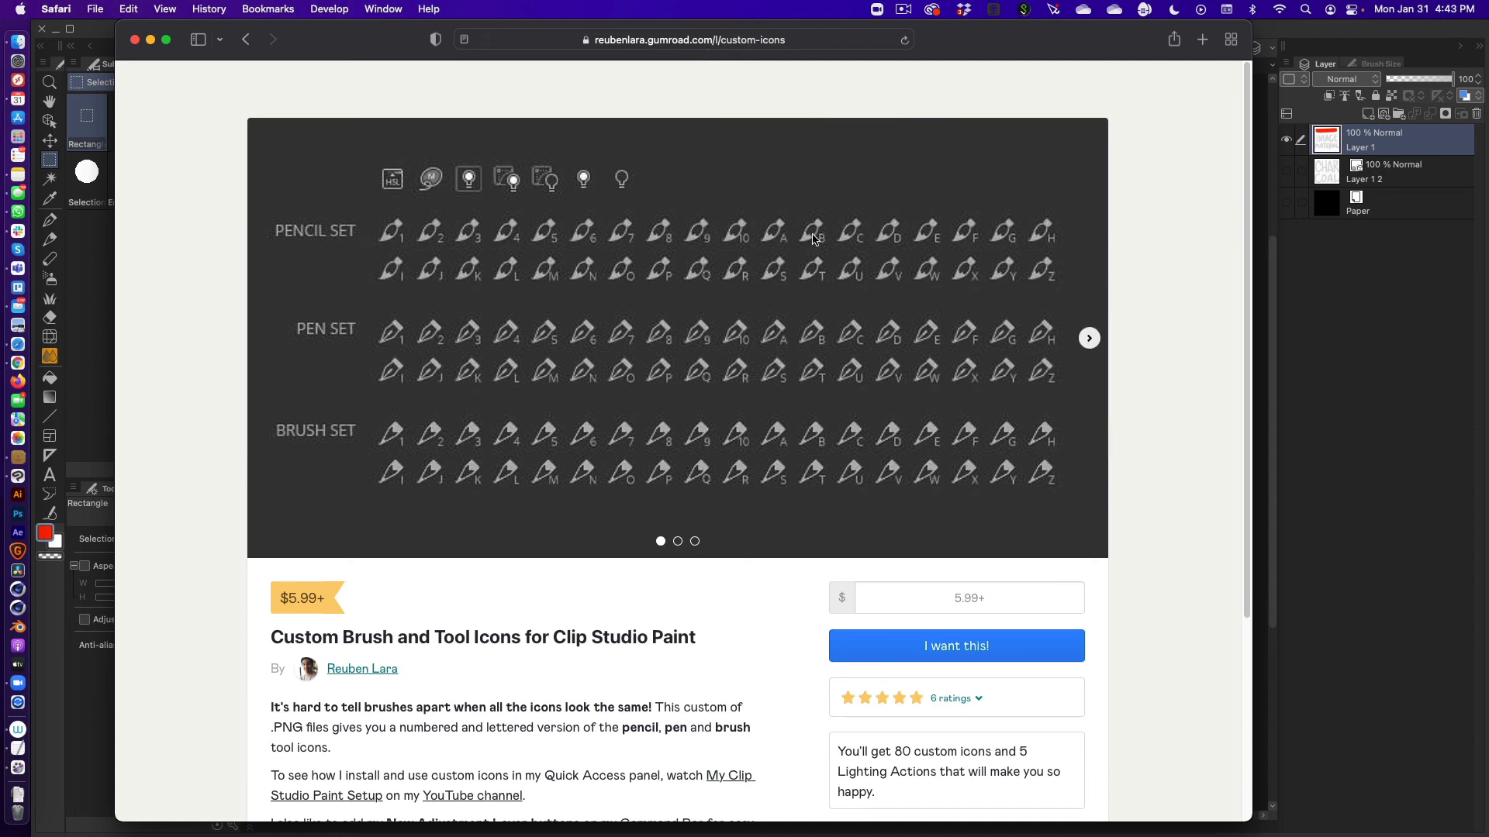
{"action": "mouse_move", "coordinate": [434, 346]}
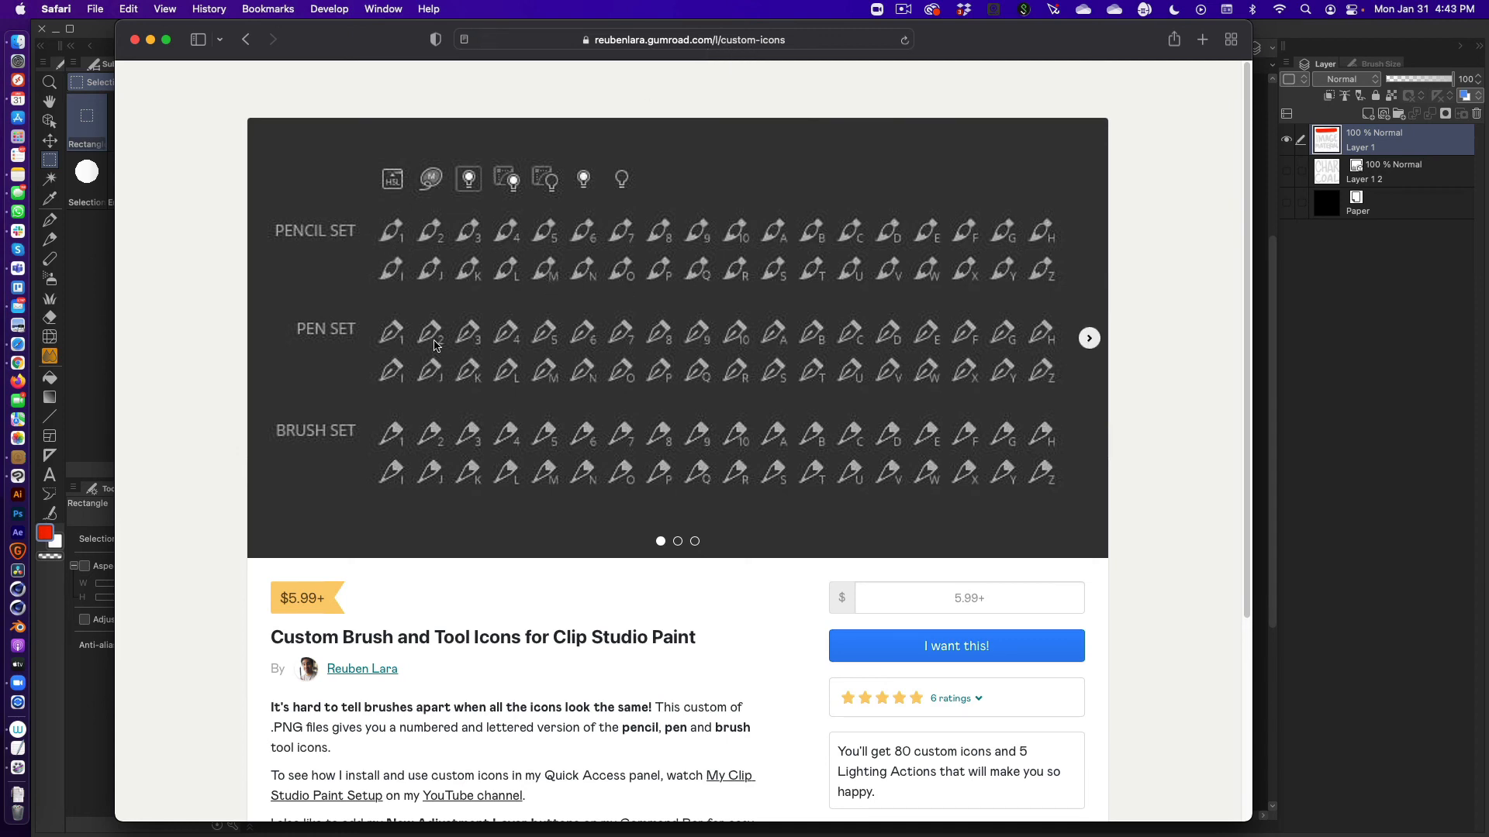
{"action": "mouse_move", "coordinate": [580, 192]}
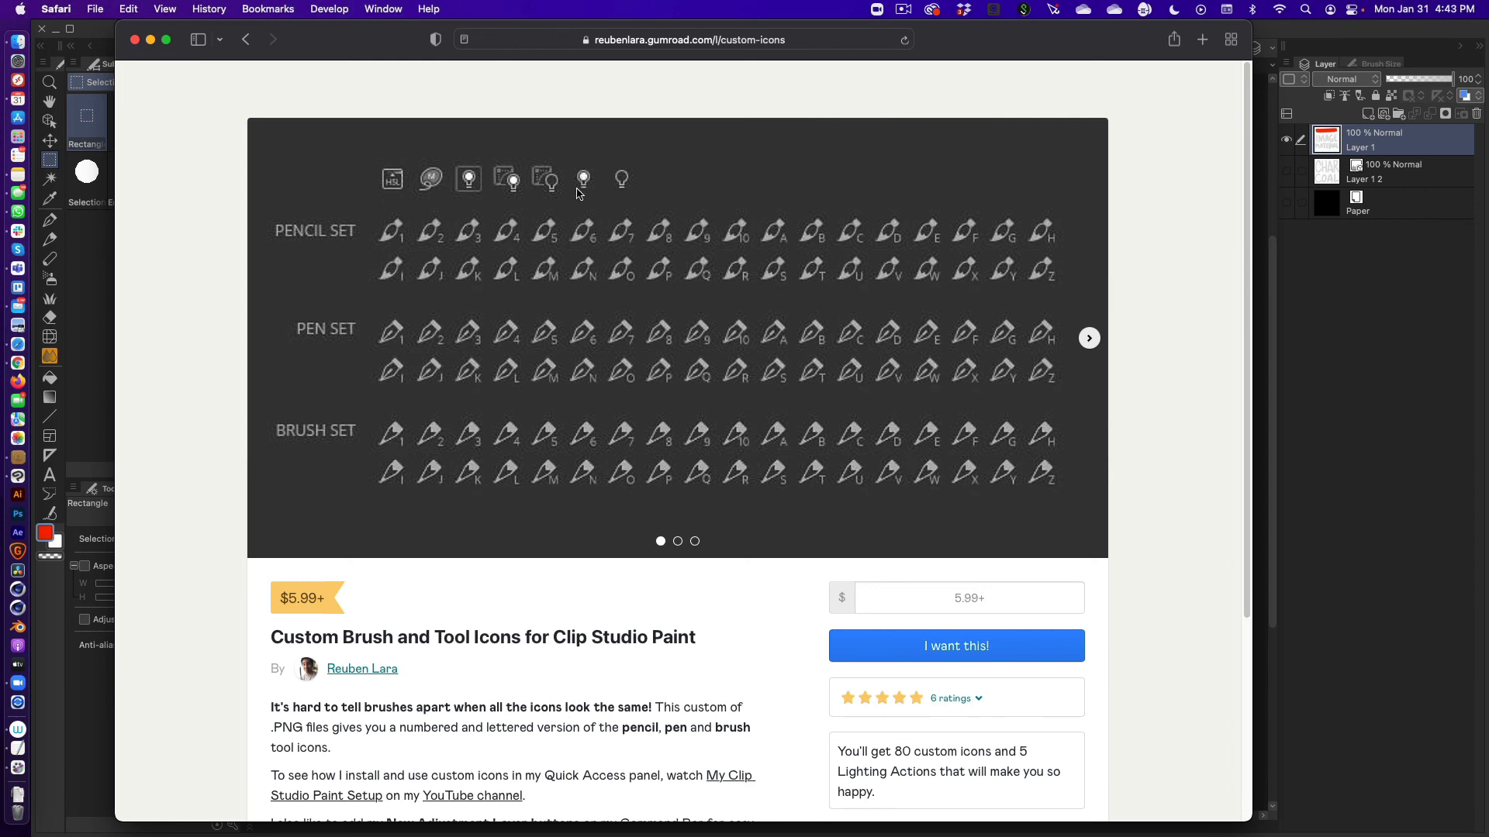
{"action": "mouse_move", "coordinate": [549, 279]}
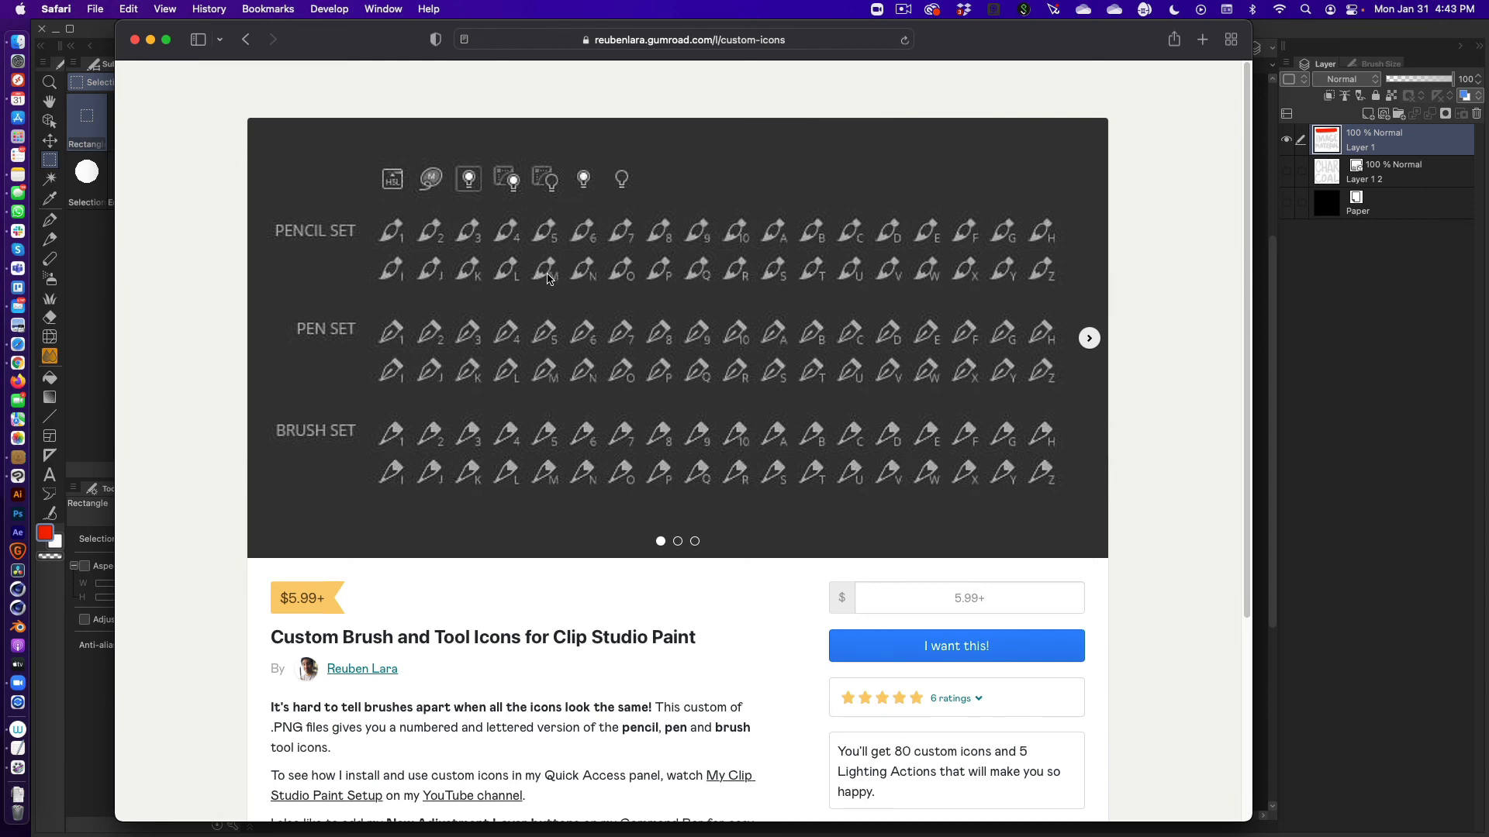